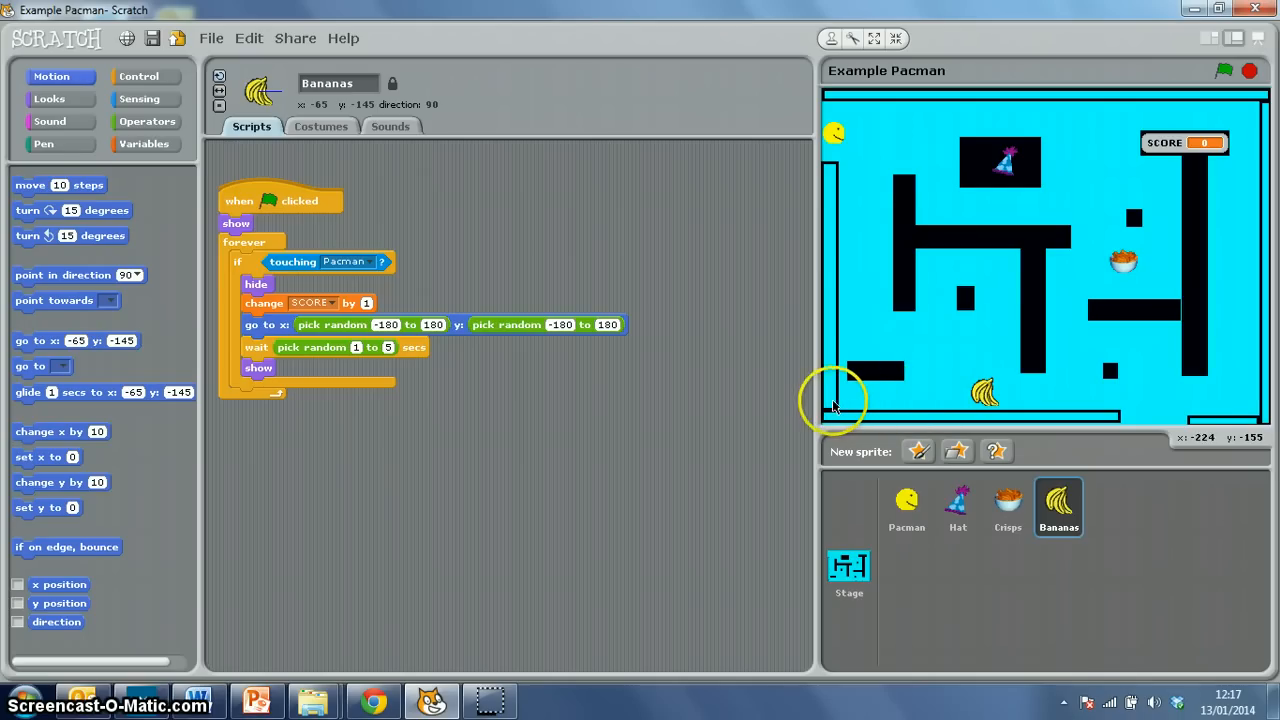
{"action": "mouse_move", "coordinate": [1242, 172]}
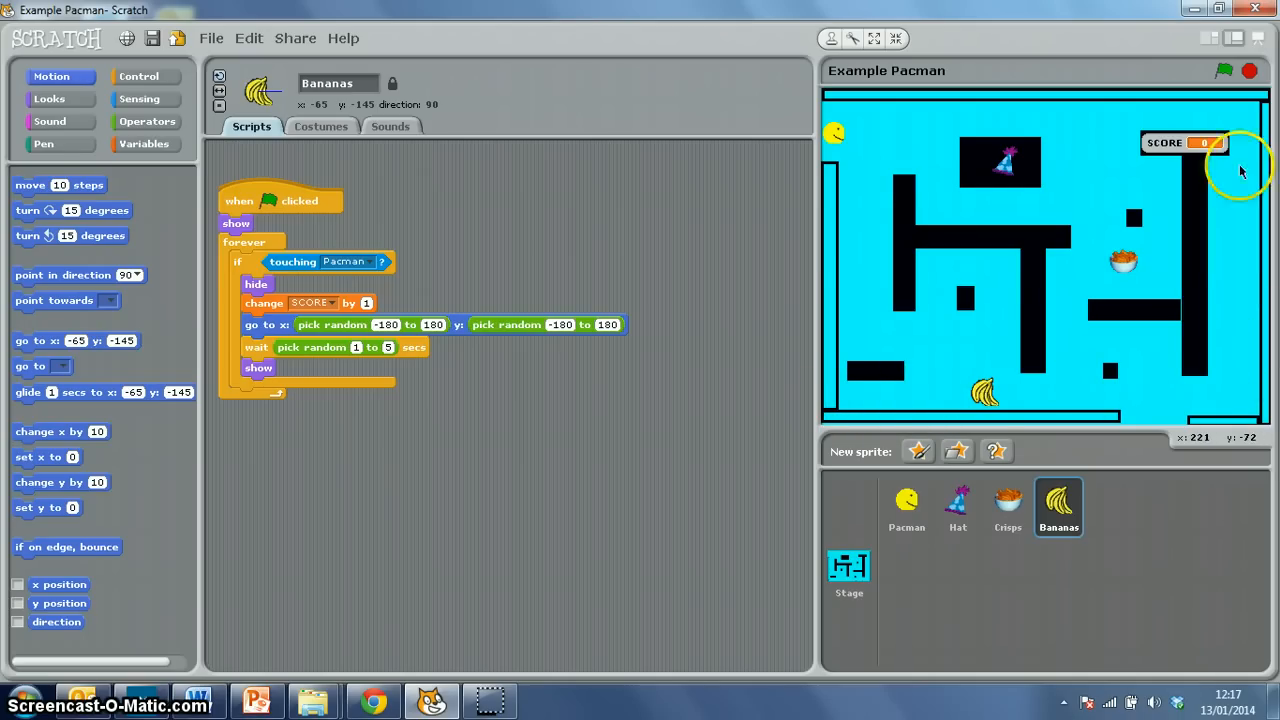
{"action": "mouse_move", "coordinate": [976, 370]}
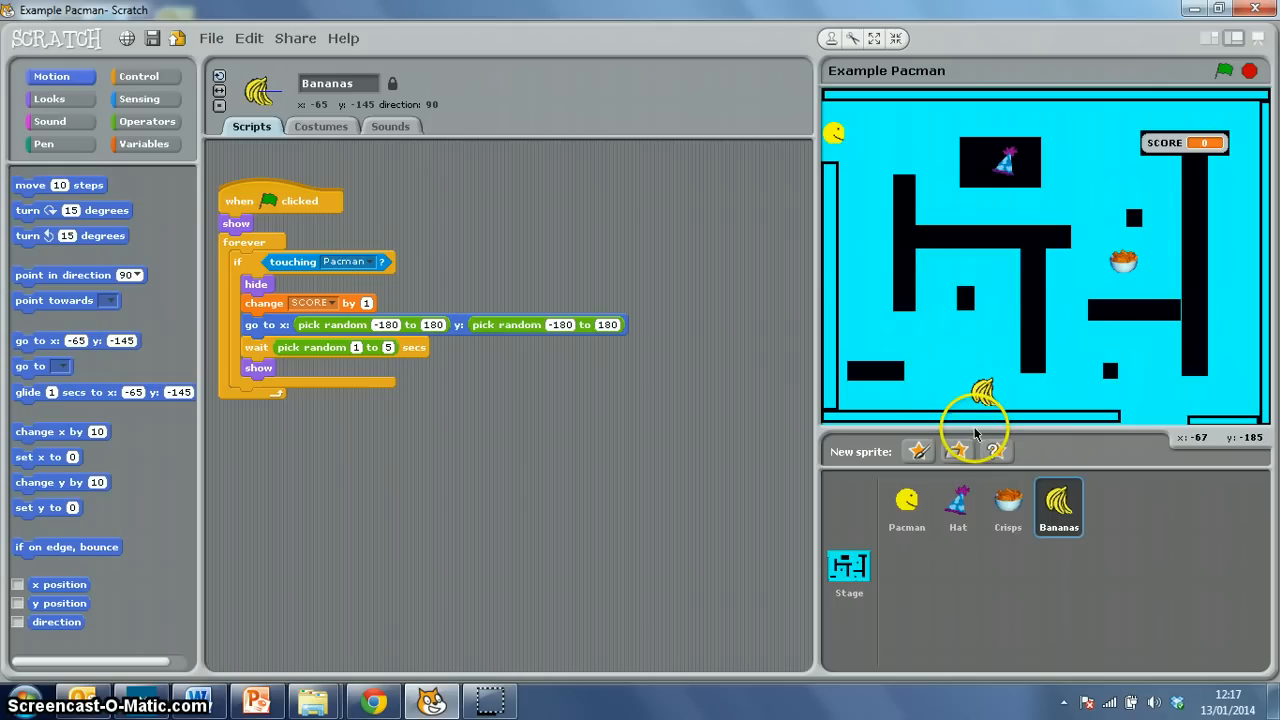
{"action": "mouse_move", "coordinate": [872, 194]}
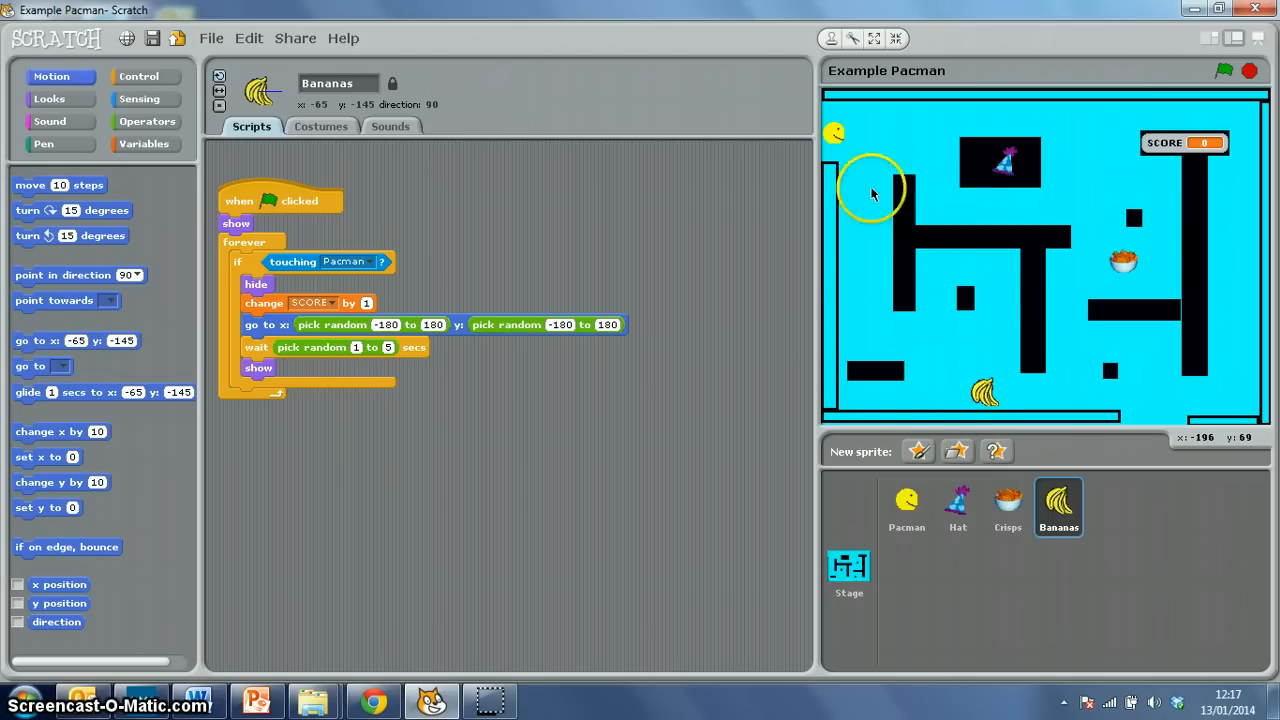
{"action": "mouse_move", "coordinate": [896, 400]}
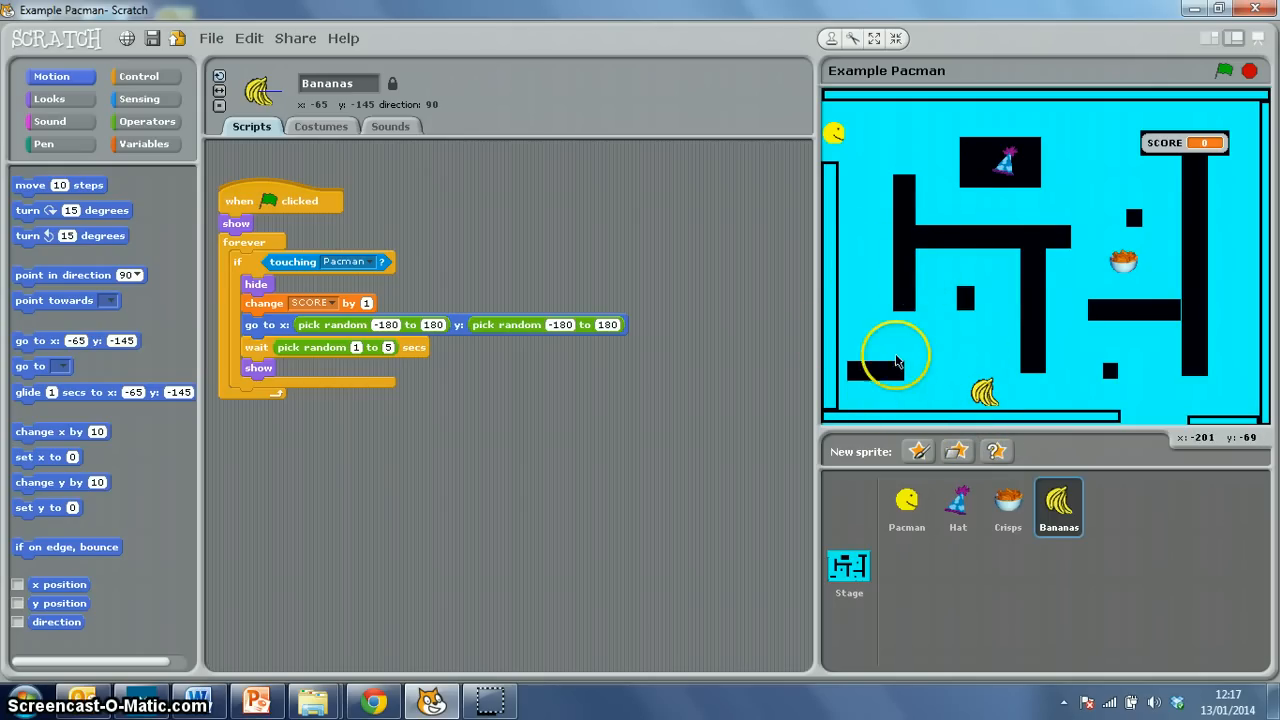
{"action": "mouse_move", "coordinate": [958, 452]}
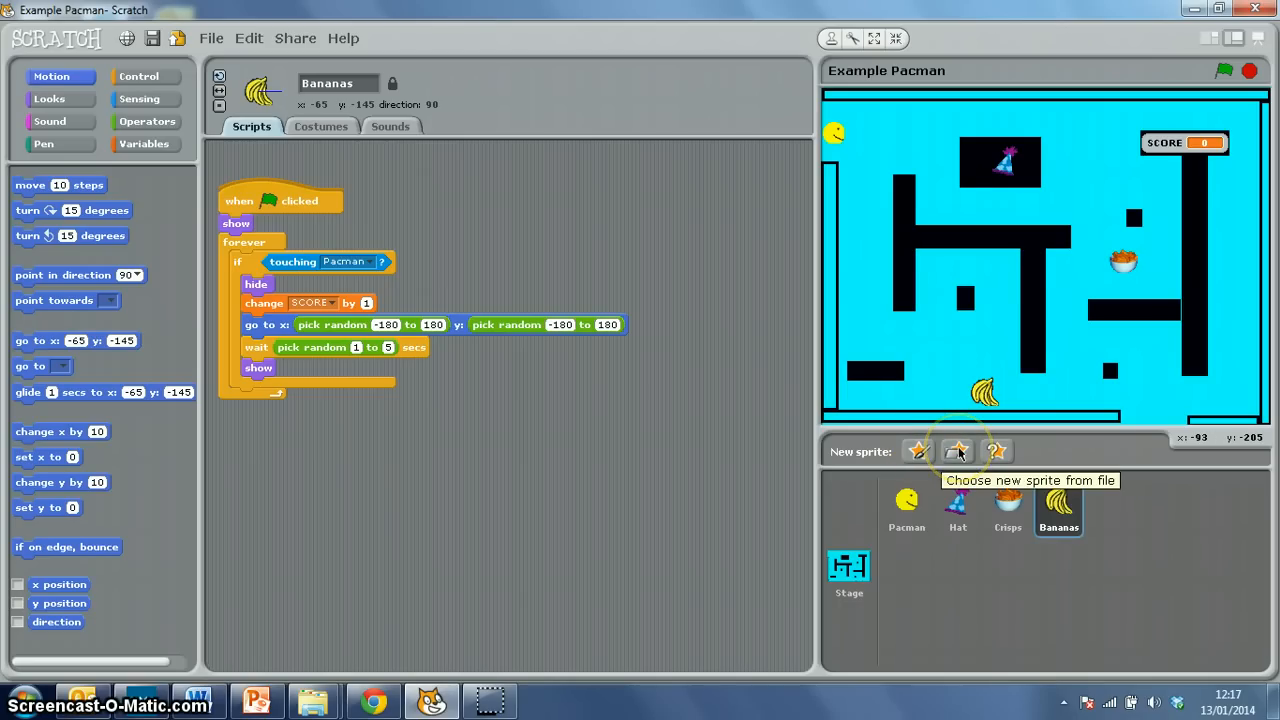
- Add the brown hooded creature from the Fantasy costume library as new sprite Sprite1
{"action": "left_click", "coordinate": [956, 452]}
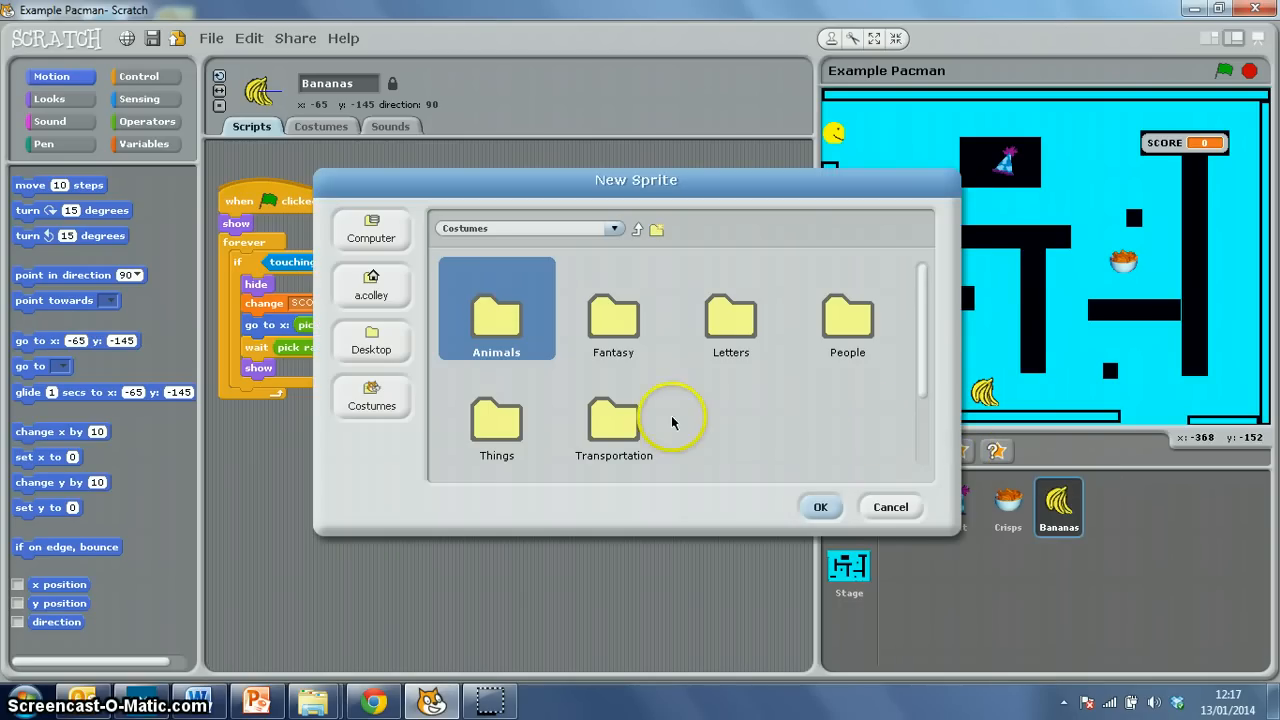
{"action": "mouse_move", "coordinate": [824, 320]}
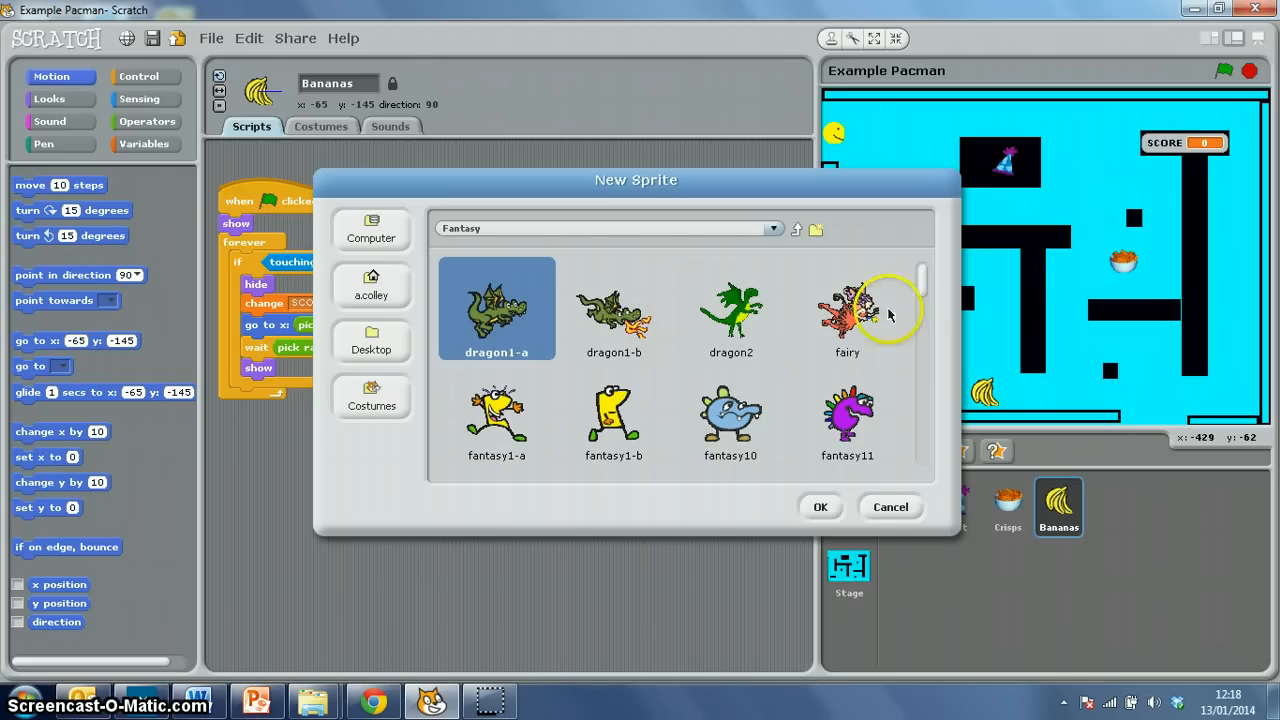
{"action": "scroll", "scroll_direction": "down", "scroll_amount": 3}
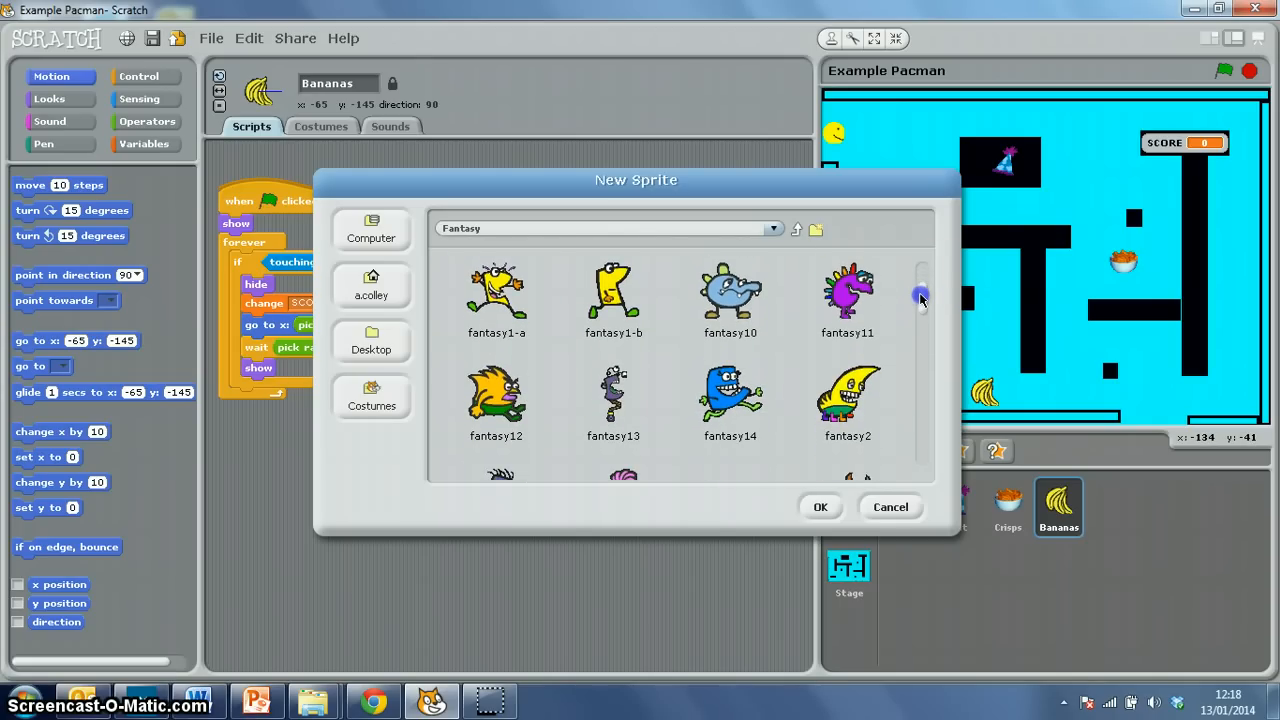
{"action": "scroll", "scroll_direction": "down", "scroll_amount": 3}
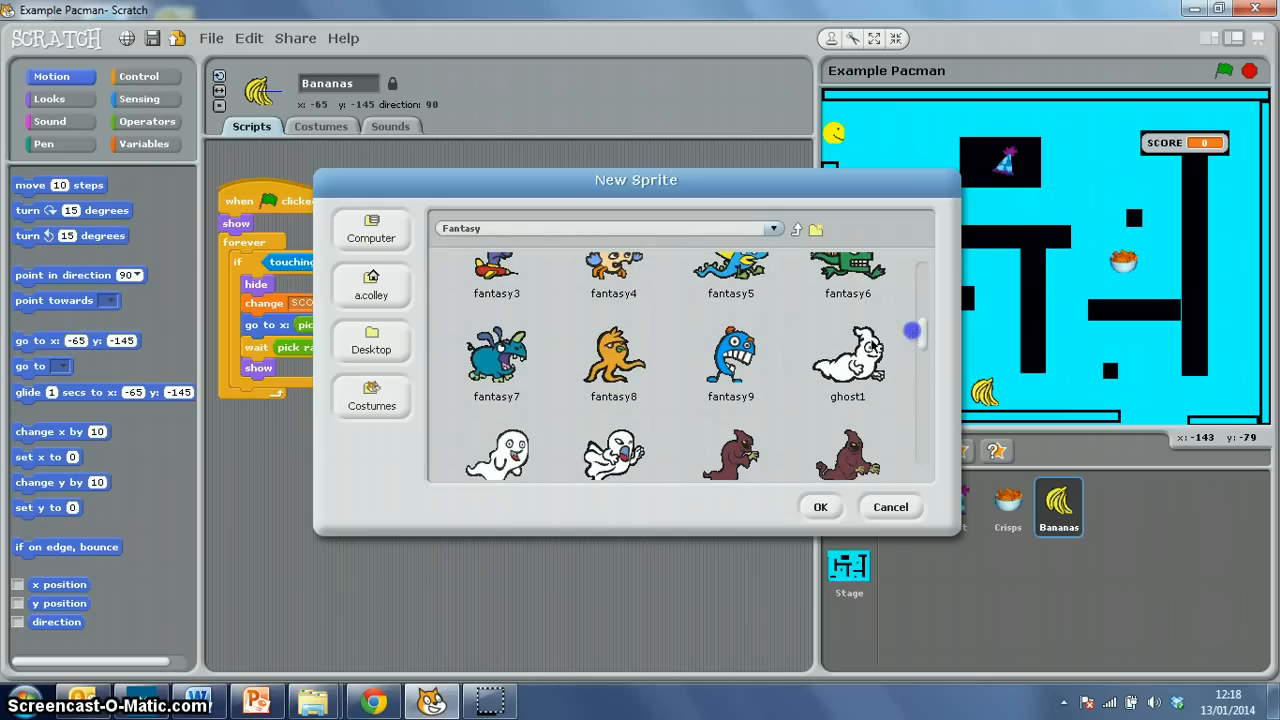
{"action": "left_click", "coordinate": [730, 356]}
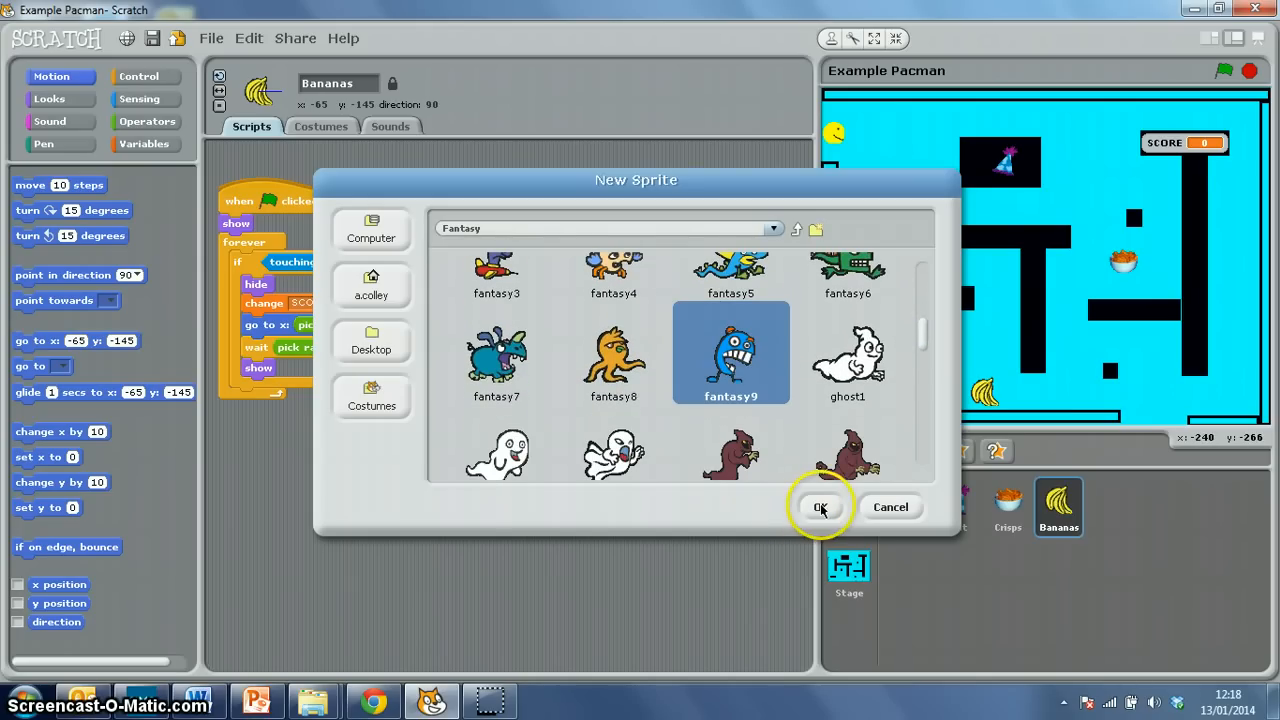
{"action": "left_click", "coordinate": [732, 452]}
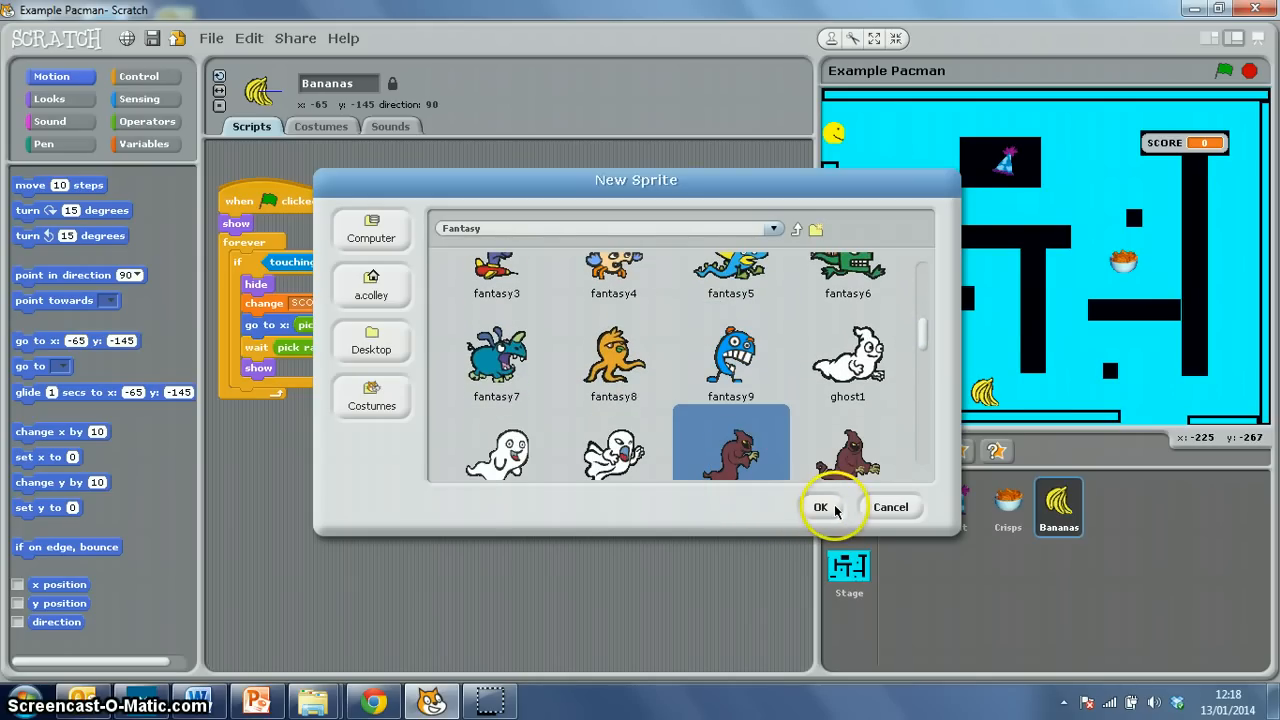
{"action": "left_click", "coordinate": [820, 508]}
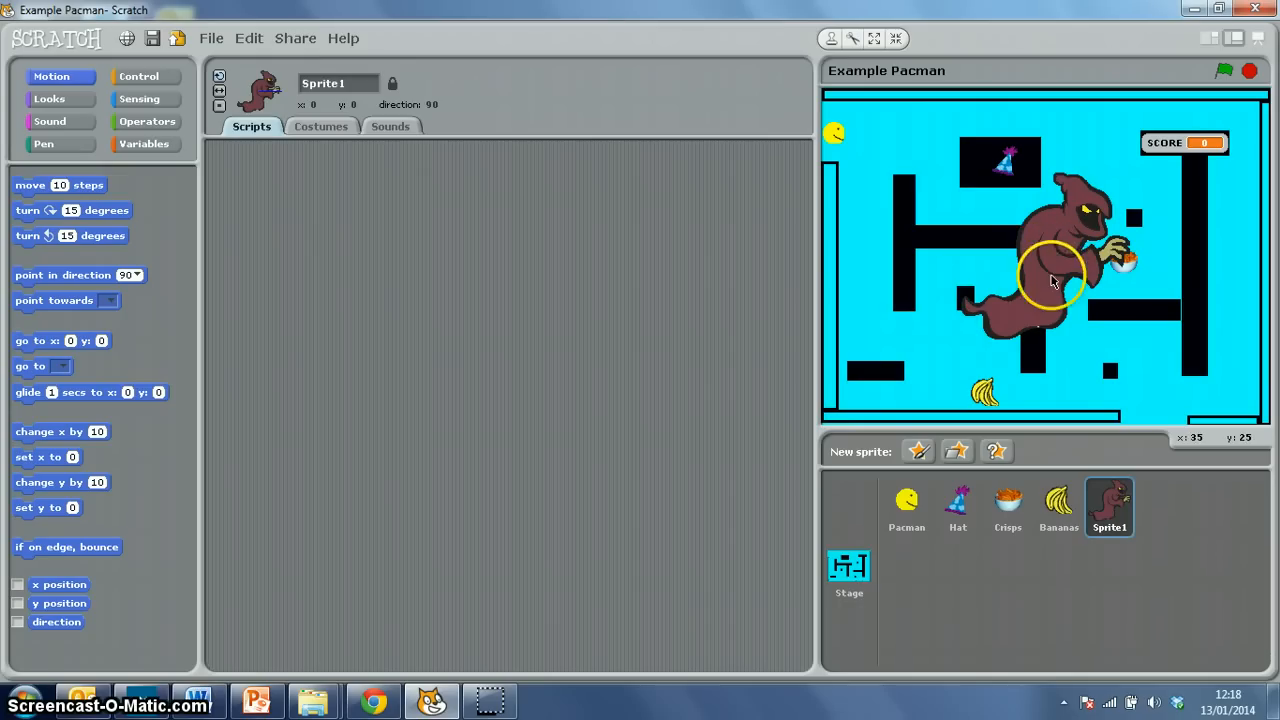
- Rename Sprite1 to Enemy, then switch to the Stage's scripts
{"action": "left_click", "coordinate": [340, 84]}
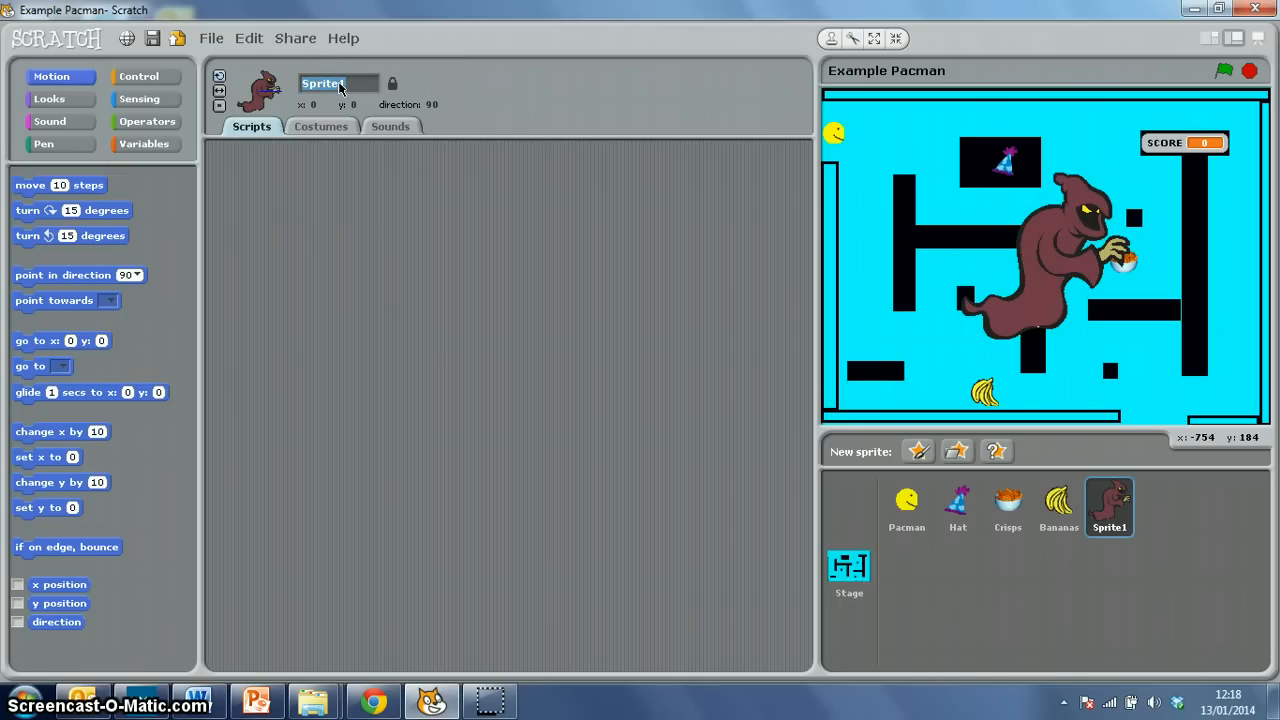
{"action": "type", "text": "Enemy"}
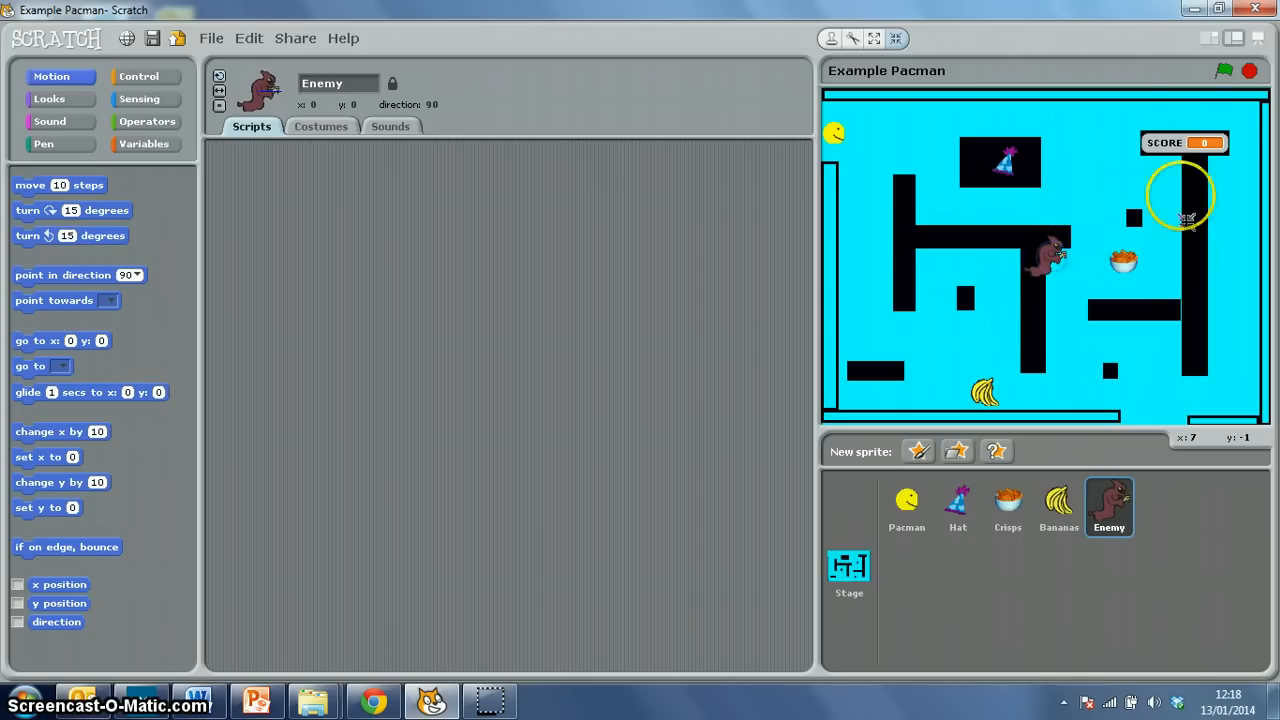
{"action": "mouse_move", "coordinate": [1004, 44]}
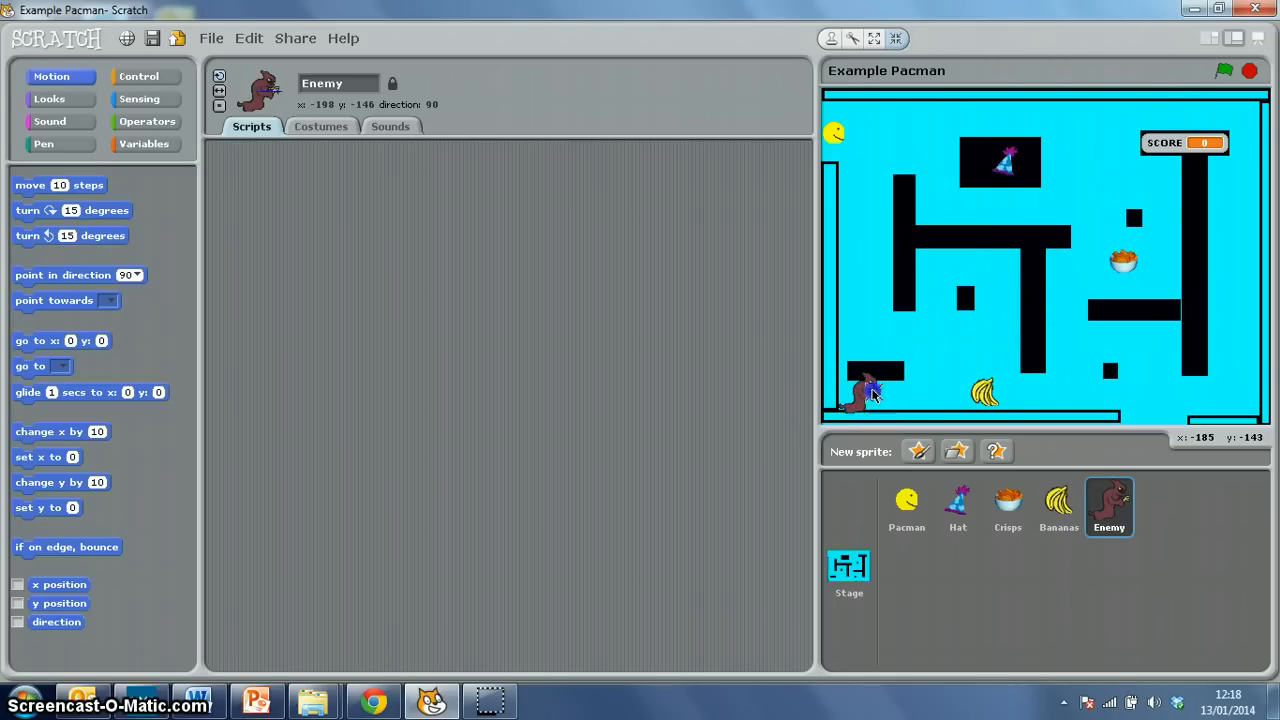
{"action": "left_click", "coordinate": [848, 570]}
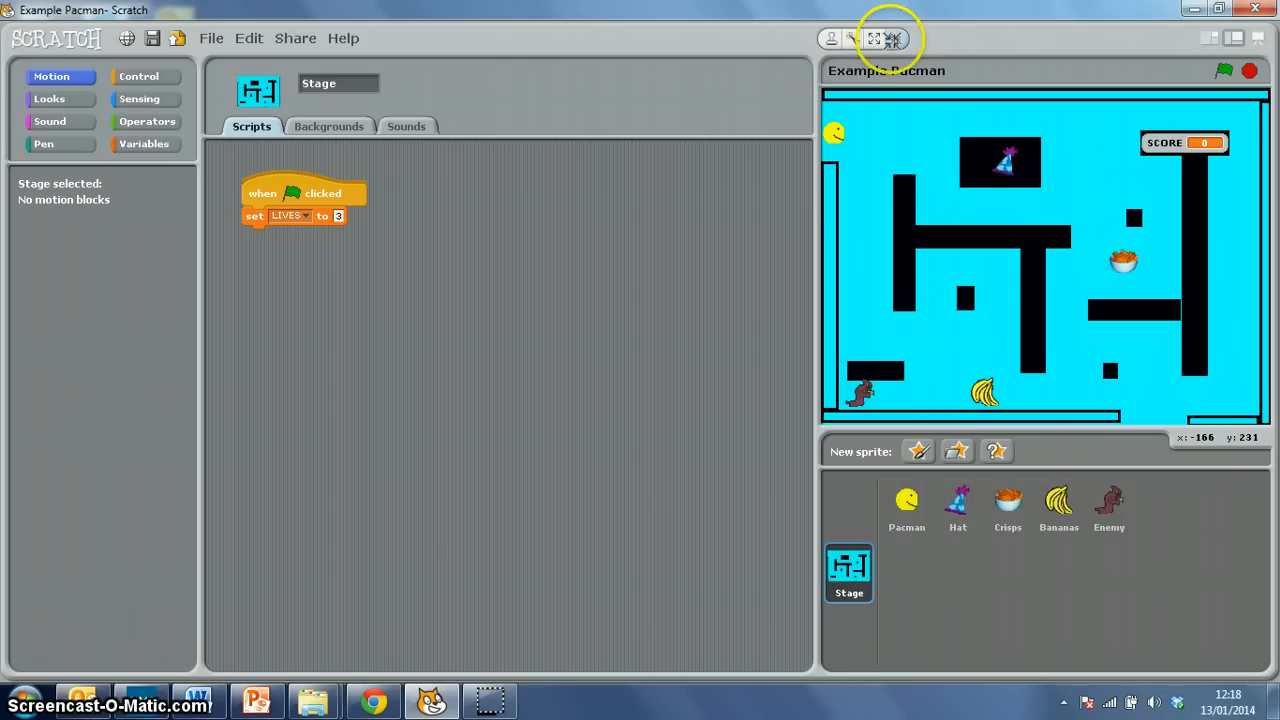
{"action": "mouse_move", "coordinate": [864, 408]}
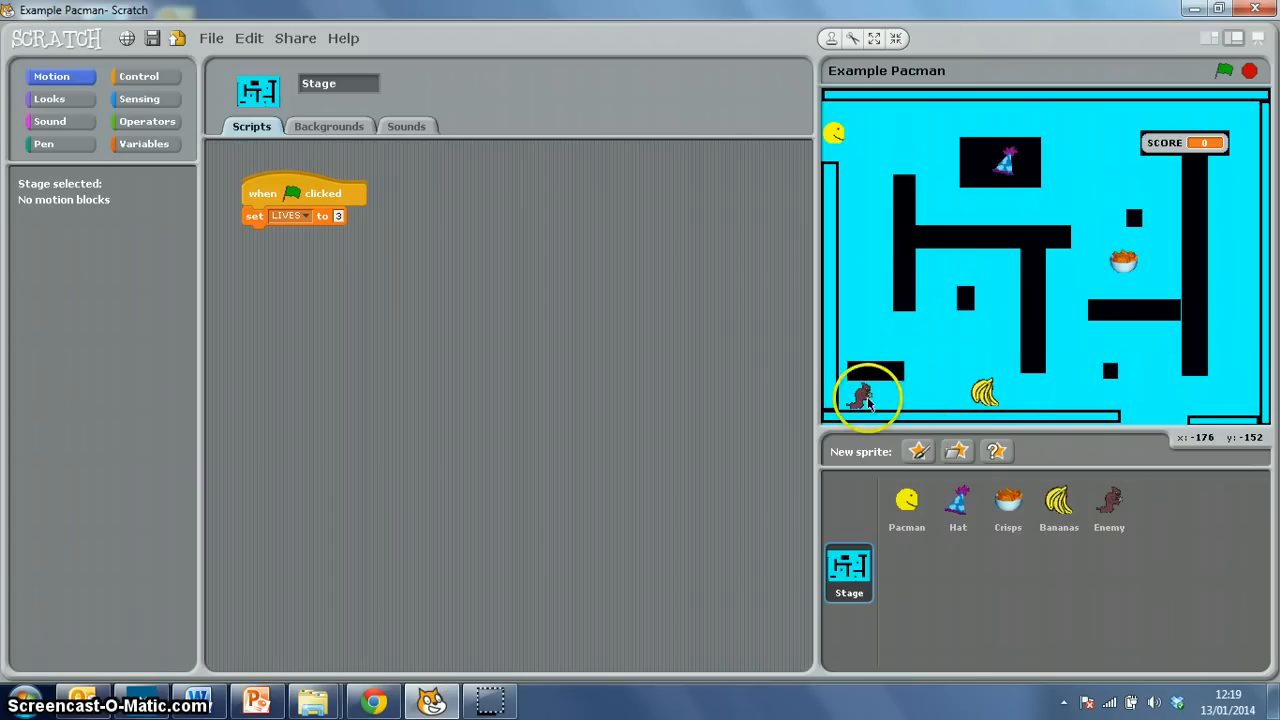
- Select the Enemy sprite to show its empty script area
{"action": "left_click", "coordinate": [1108, 504]}
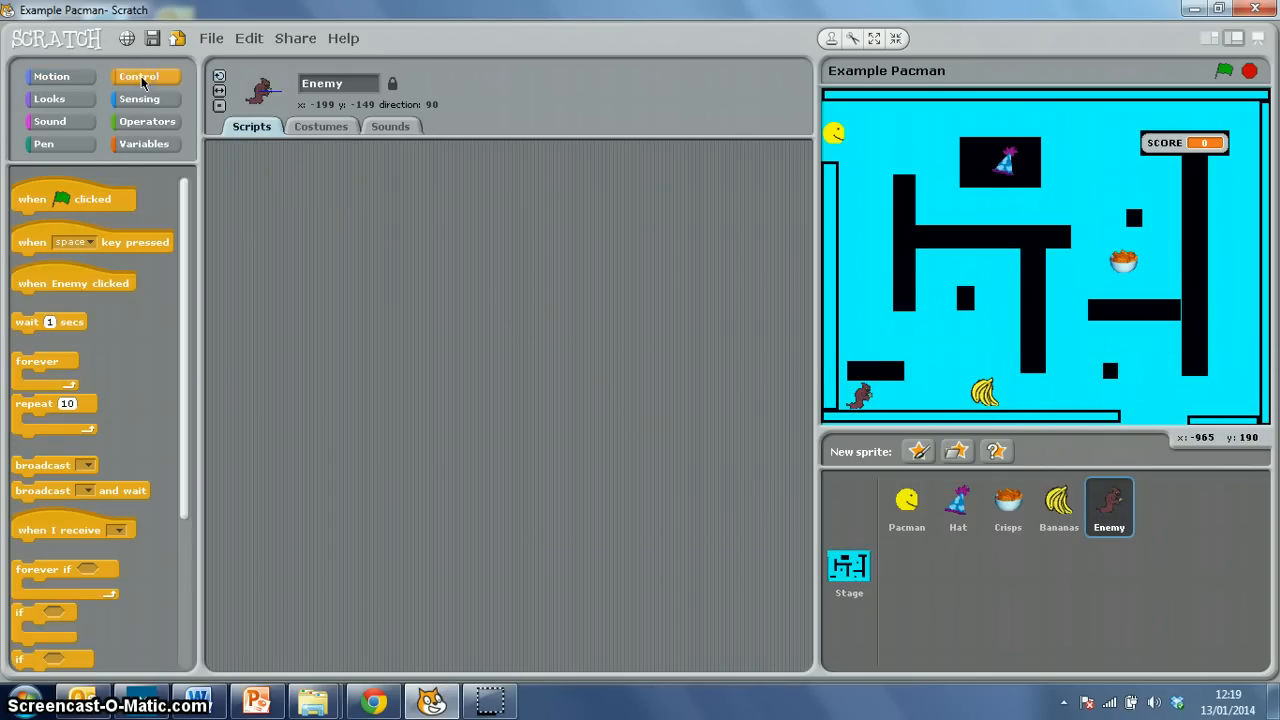
- Build Enemy's green-flag script with a starting position and point in direction 90
{"action": "left_click_drag", "start_coordinate": [76, 198], "coordinate": [330, 198]}
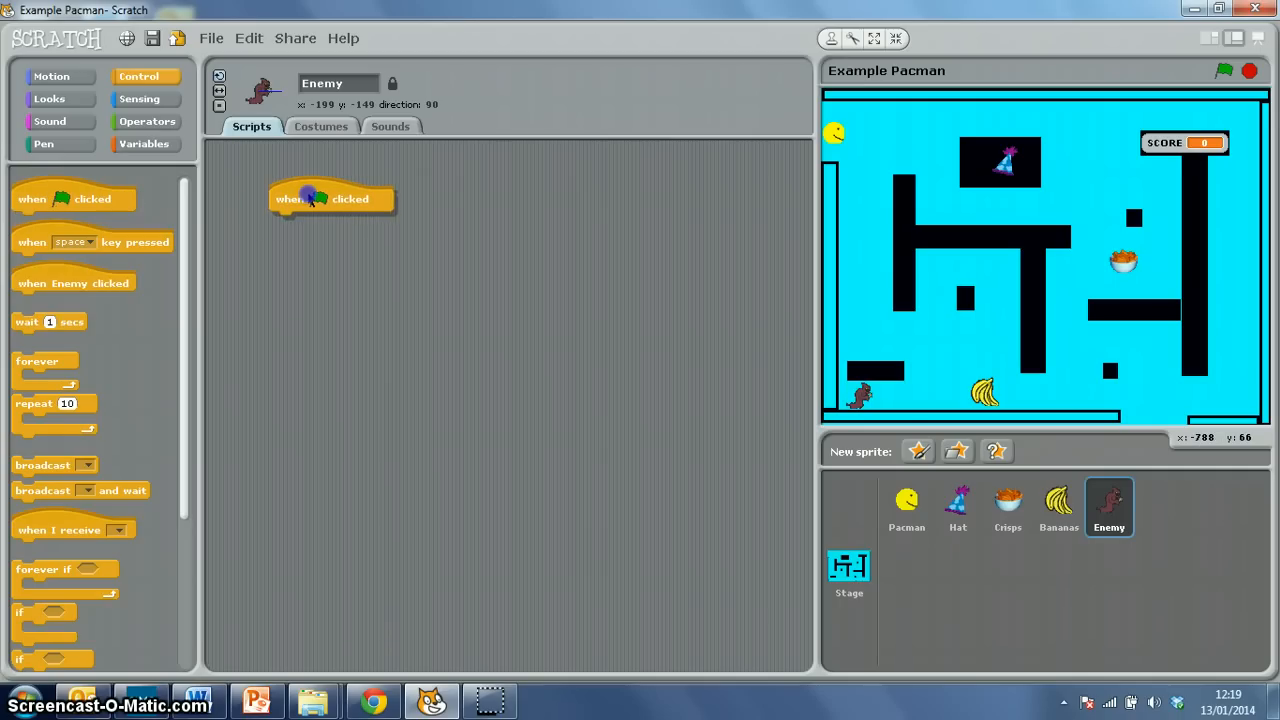
{"action": "left_click_drag", "start_coordinate": [330, 198], "coordinate": [292, 182]}
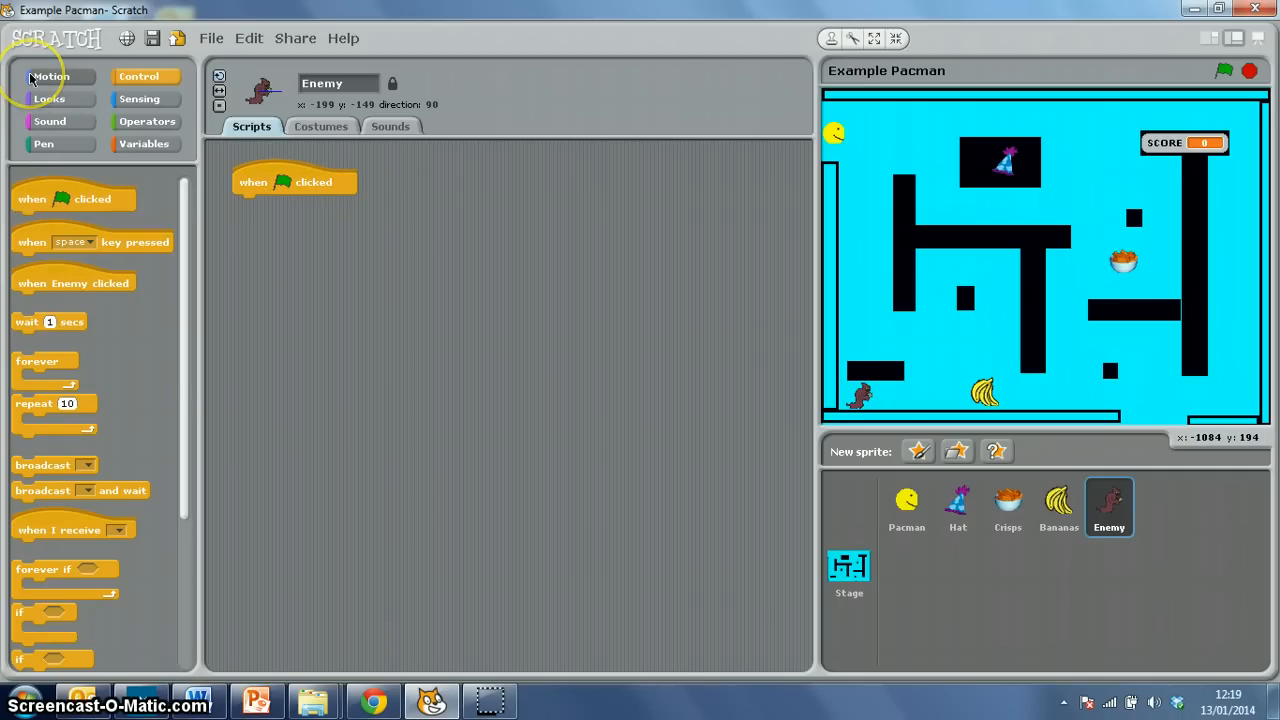
{"action": "left_click", "coordinate": [52, 76]}
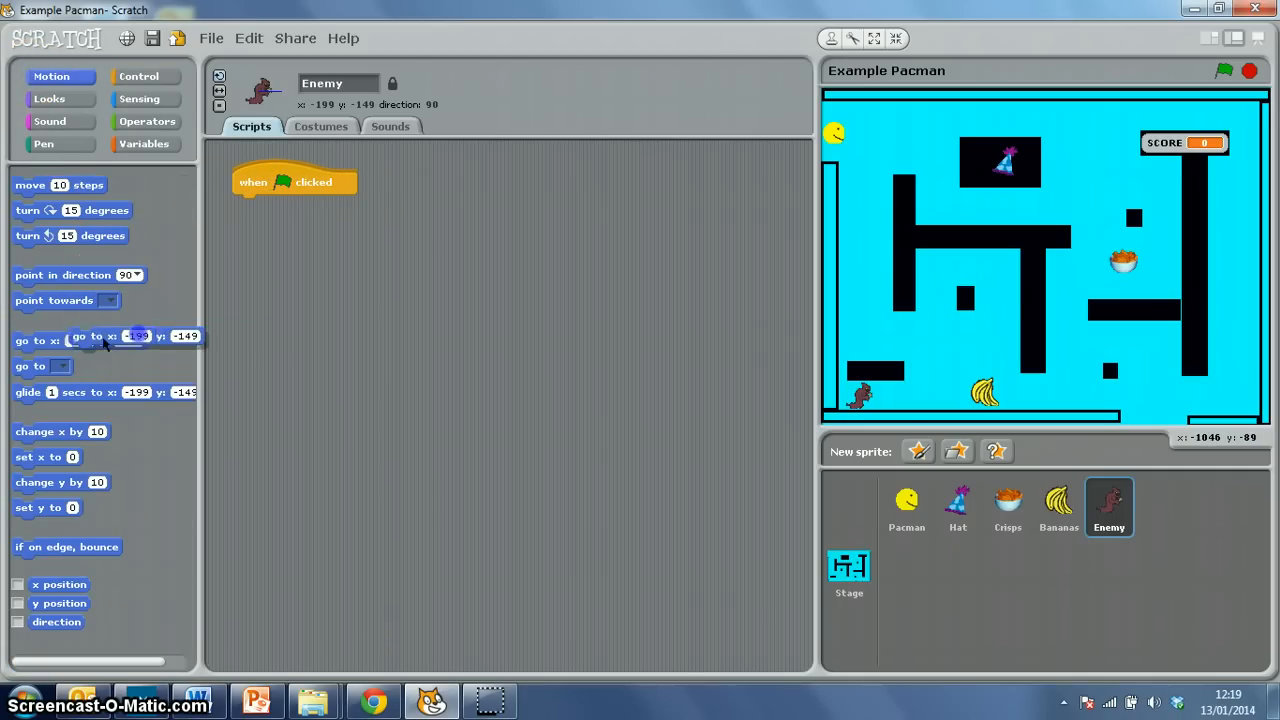
{"action": "left_click_drag", "start_coordinate": [100, 336], "coordinate": [300, 204]}
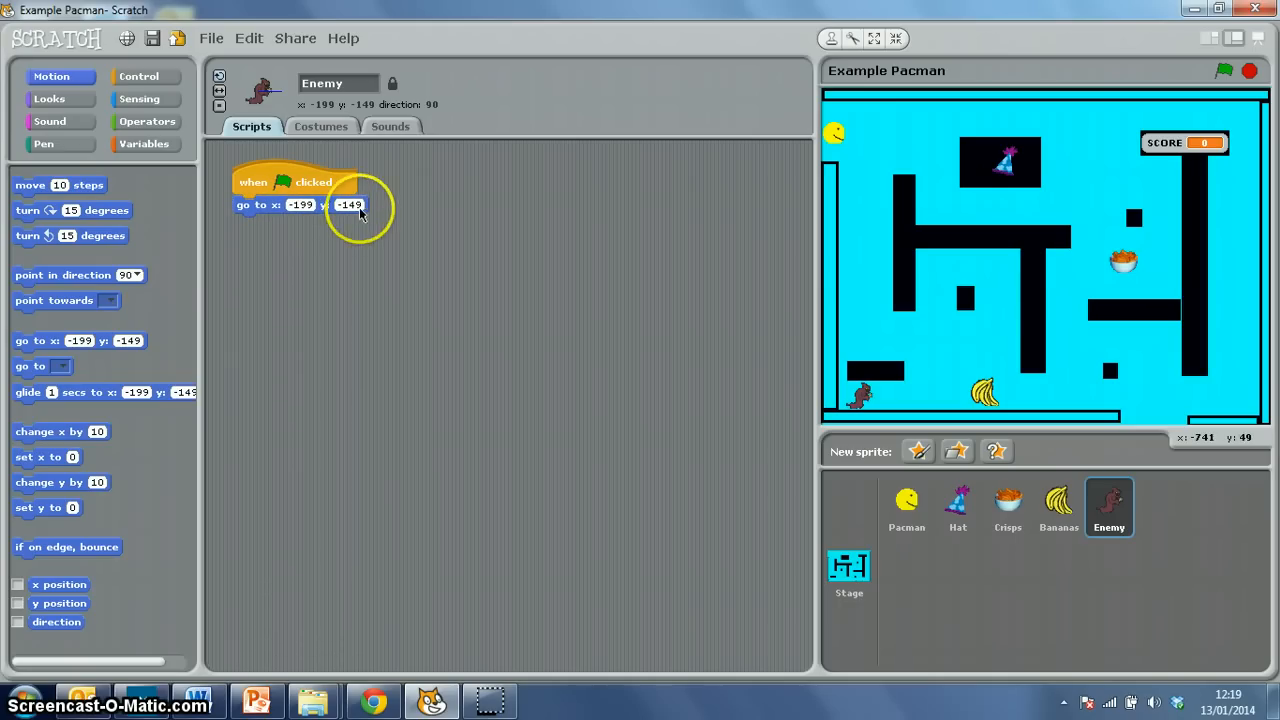
{"action": "mouse_move", "coordinate": [476, 250]}
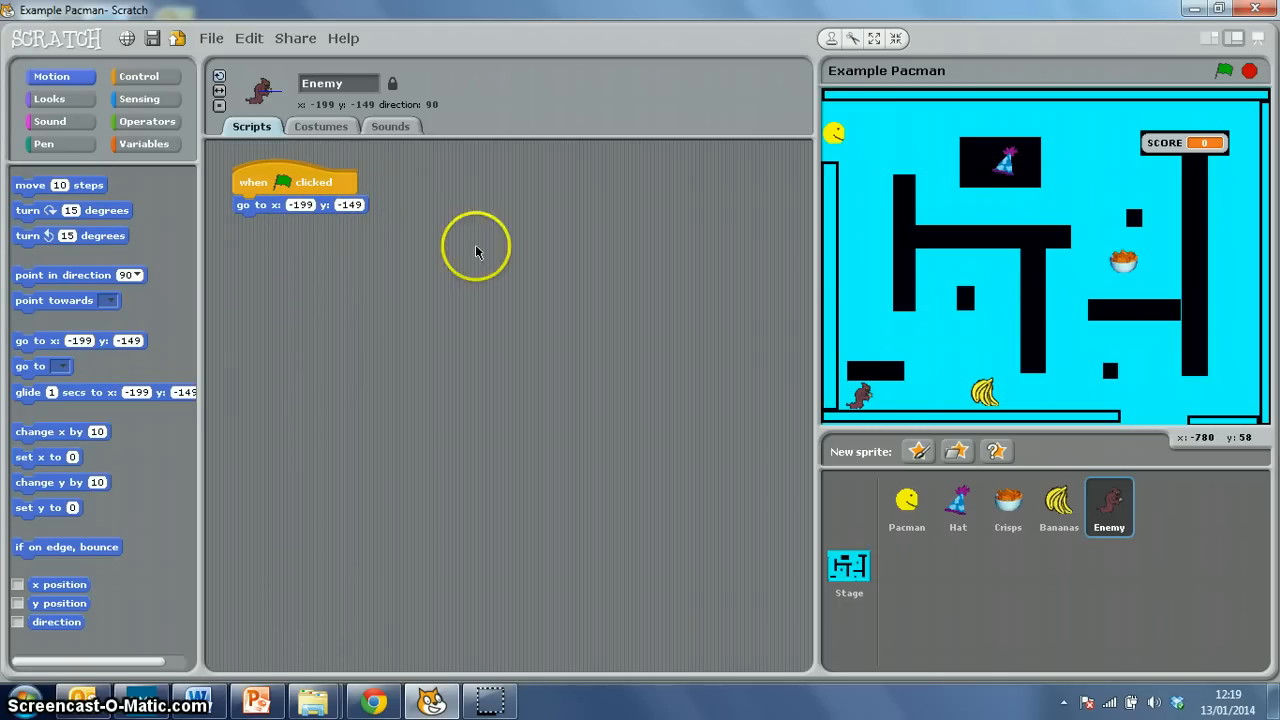
{"action": "mouse_move", "coordinate": [298, 322]}
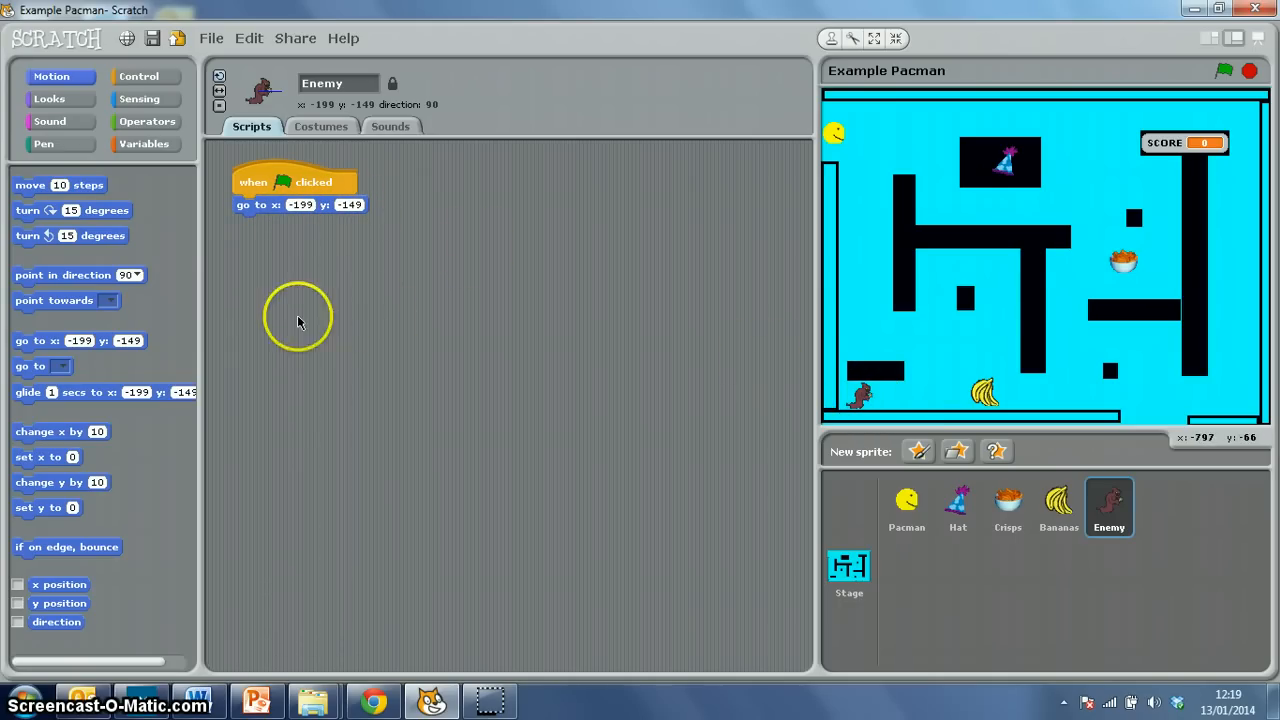
{"action": "left_click_drag", "start_coordinate": [64, 276], "coordinate": [300, 276]}
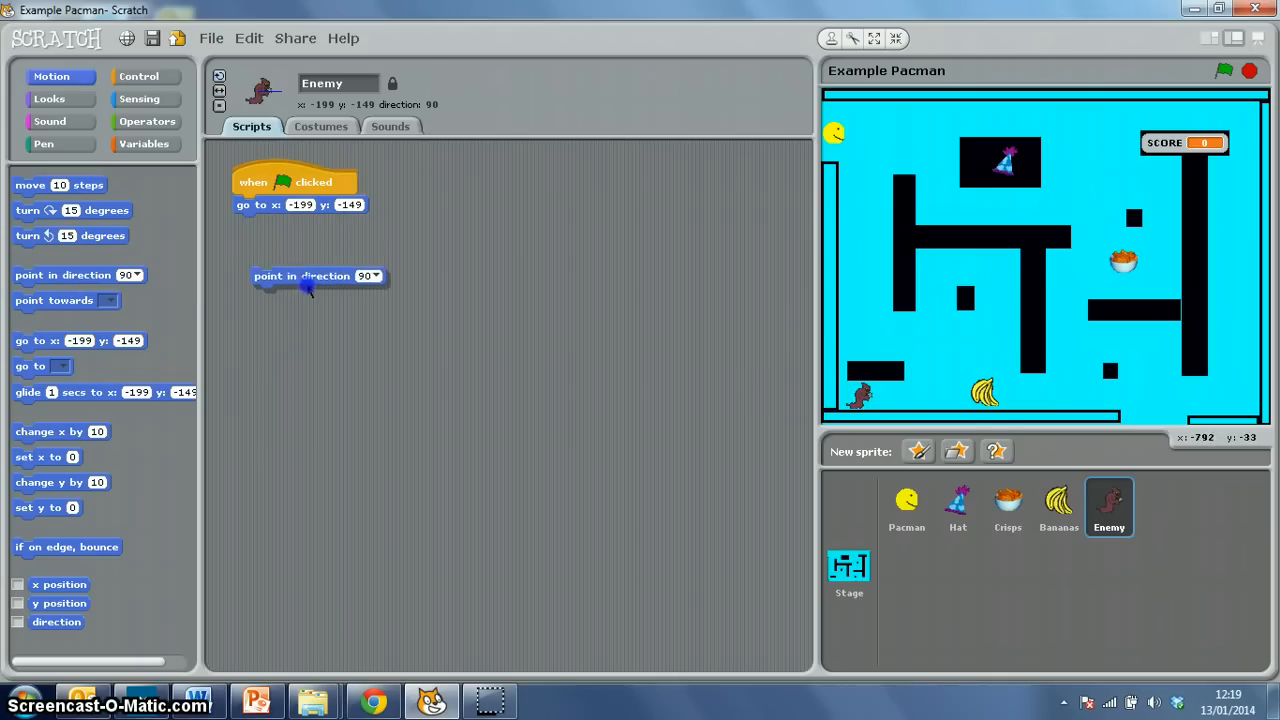
{"action": "left_click_drag", "start_coordinate": [300, 276], "coordinate": [300, 224]}
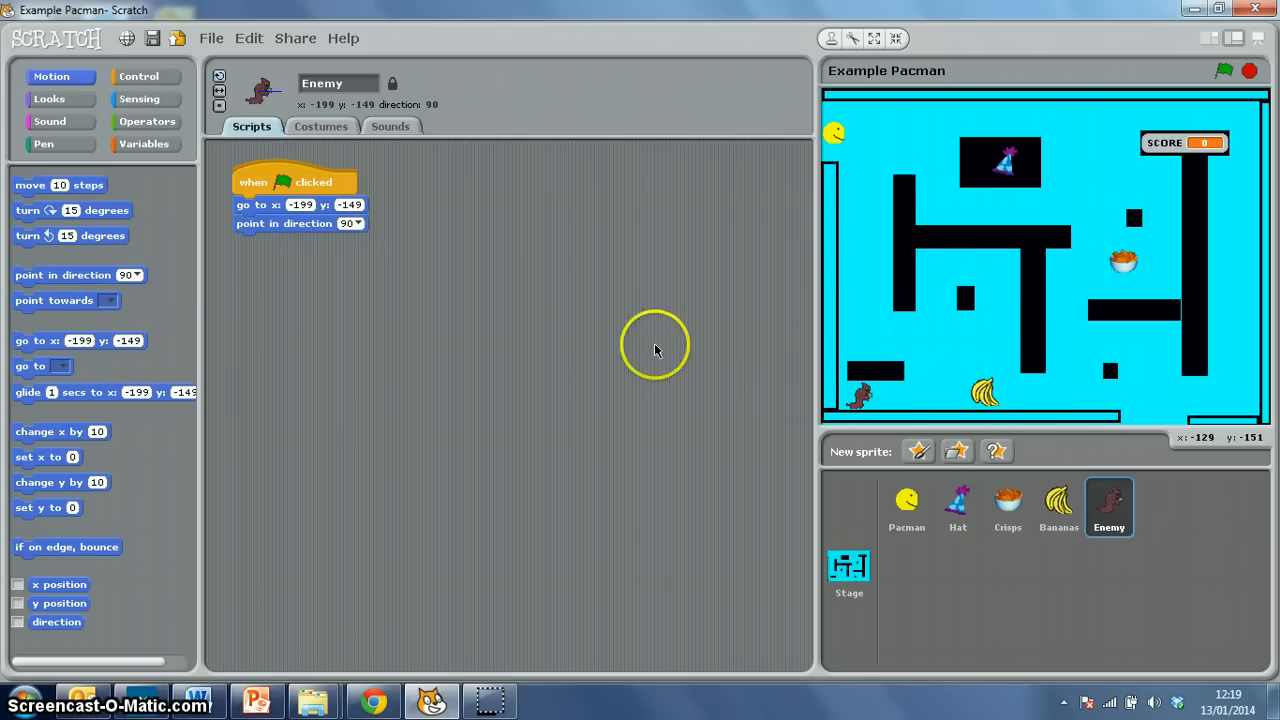
{"action": "left_click", "coordinate": [352, 224]}
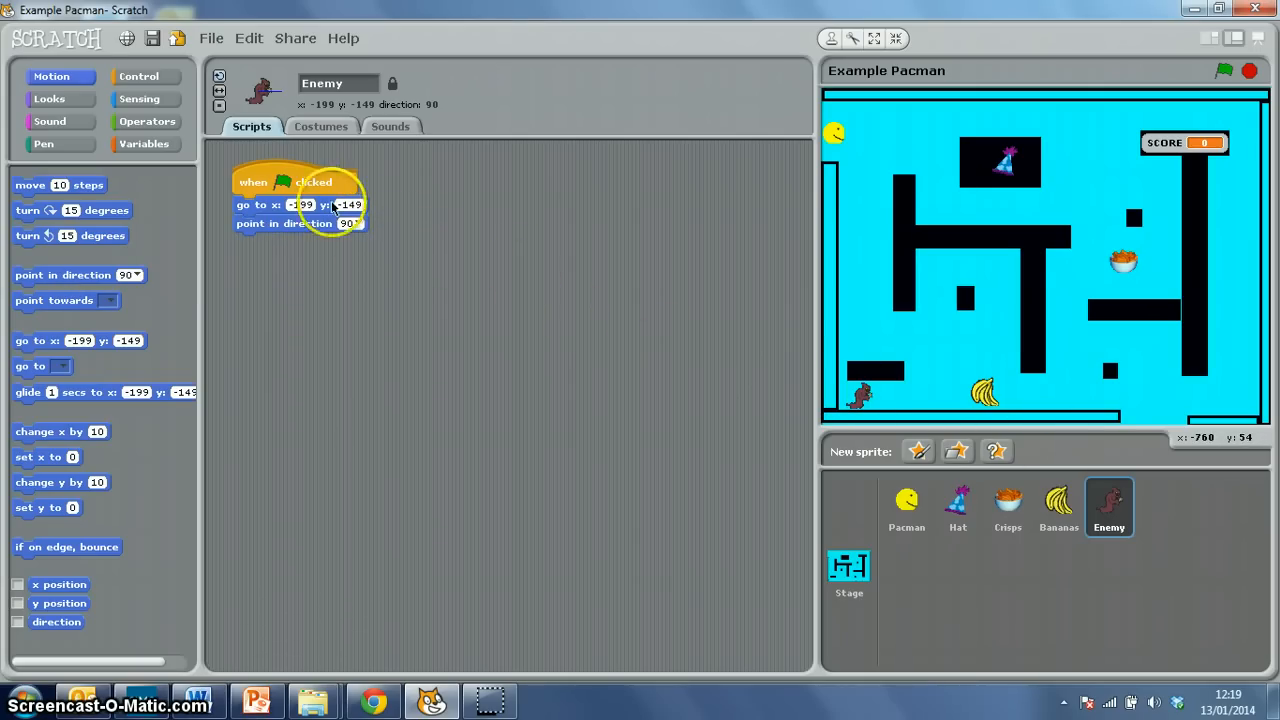
- Attach a forever loop to the script and place loose if blocks beside it
{"action": "left_click", "coordinate": [140, 76]}
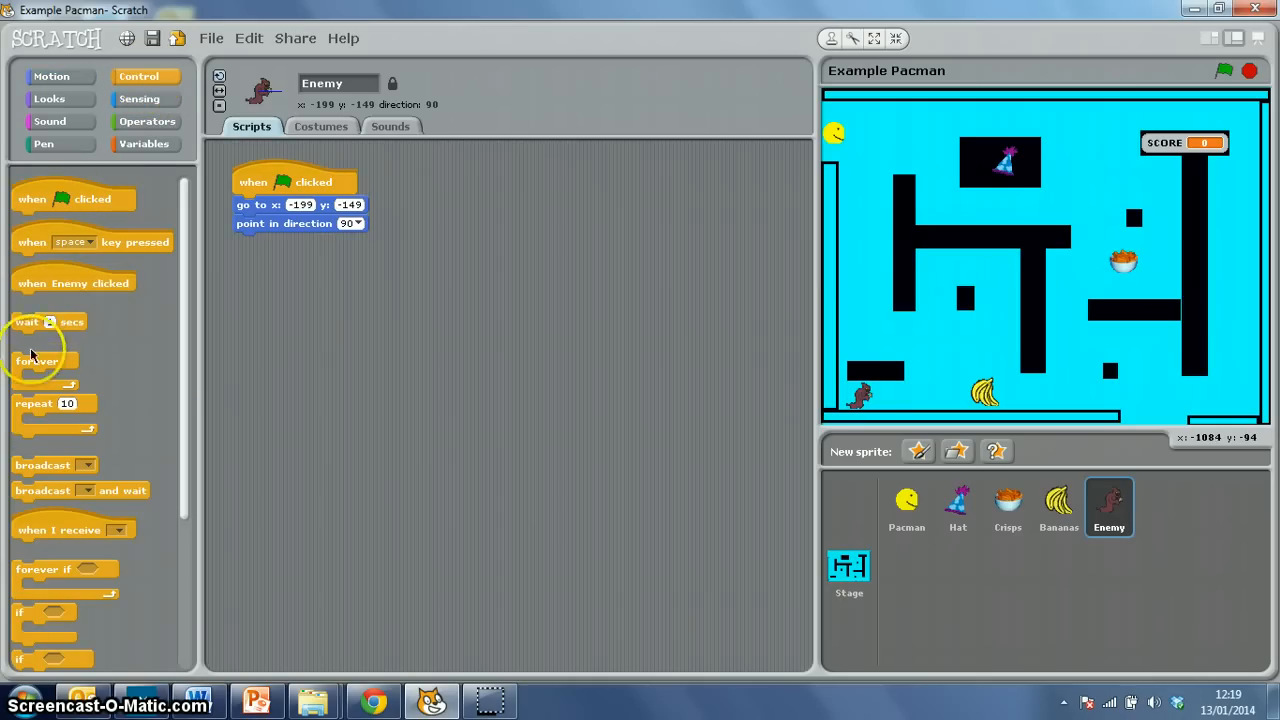
{"action": "left_click_drag", "start_coordinate": [40, 360], "coordinate": [258, 242]}
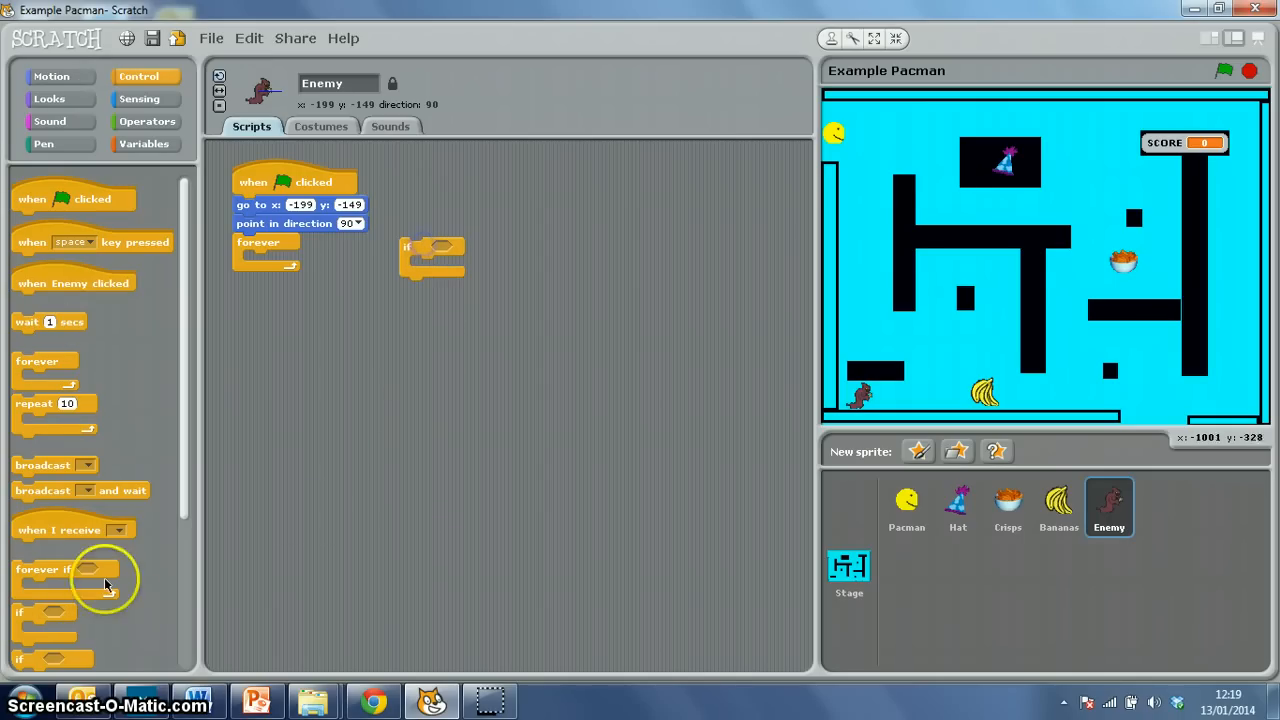
{"action": "left_click_drag", "start_coordinate": [44, 612], "coordinate": [420, 350]}
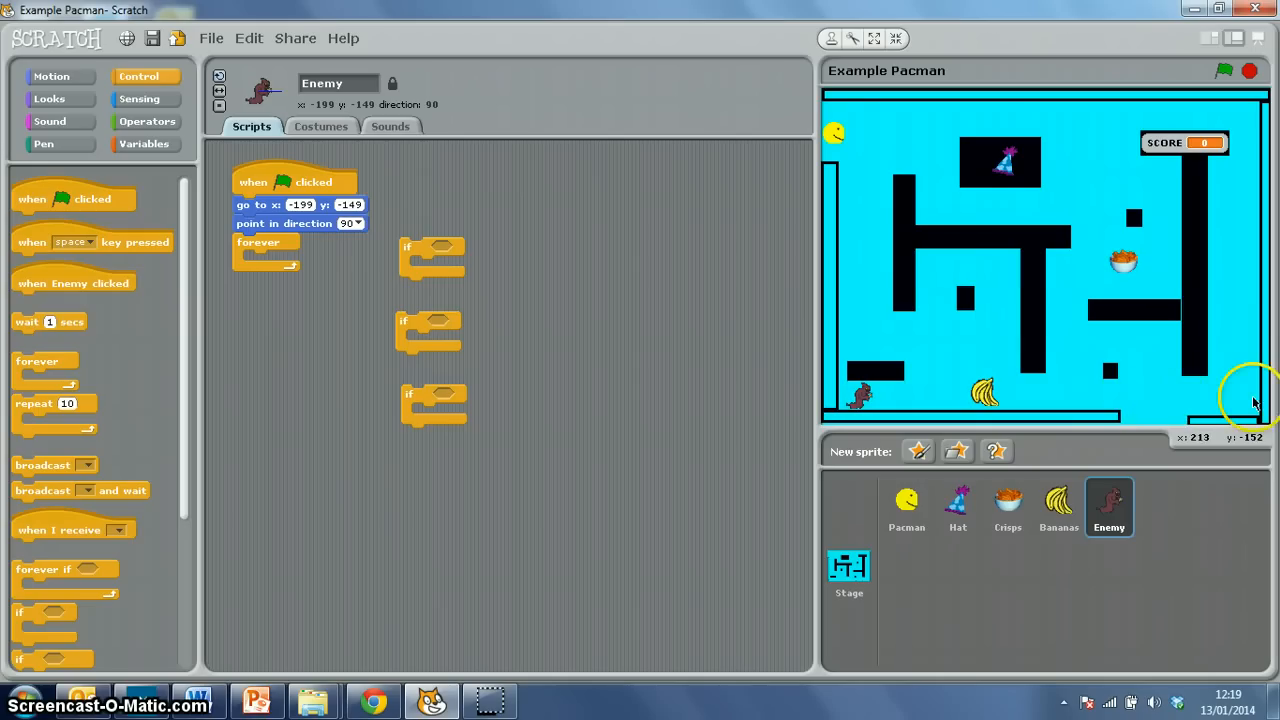
{"action": "mouse_move", "coordinate": [350, 160]}
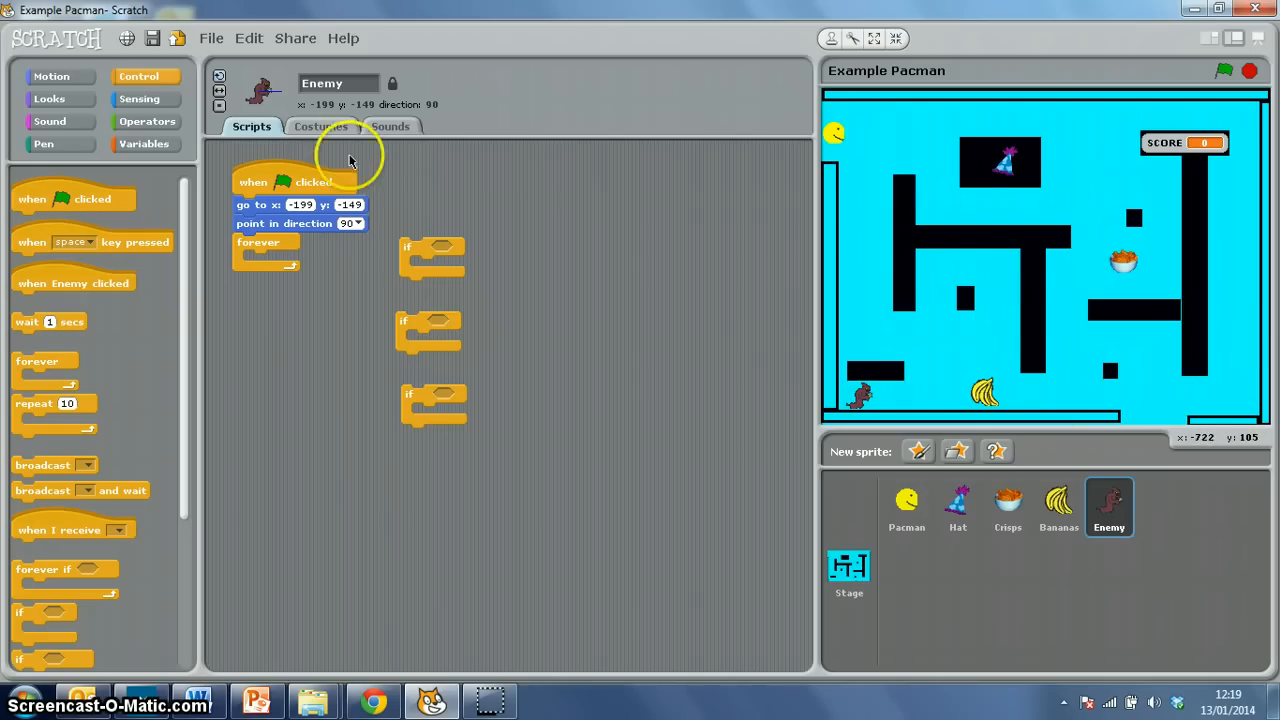
{"action": "left_click", "coordinate": [144, 98]}
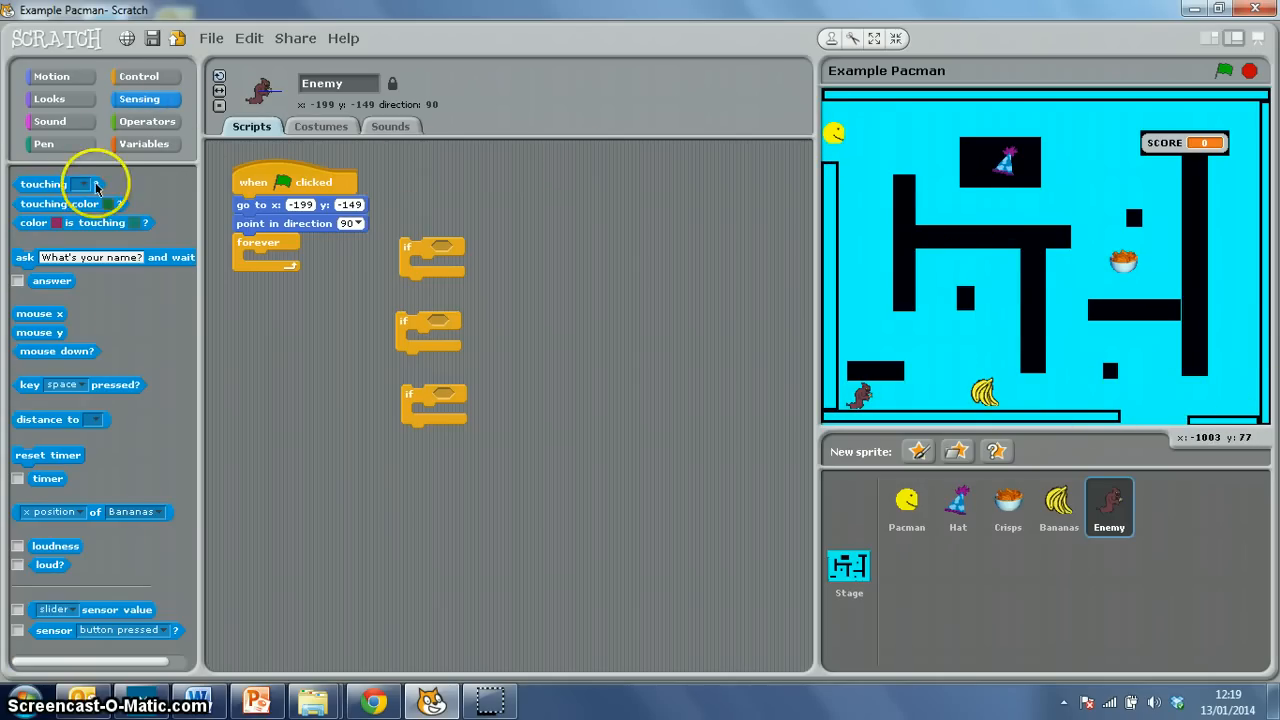
- Make the first if check touching a light blue colour and move the Enemy 2 steps
{"action": "left_click_drag", "start_coordinate": [58, 204], "coordinate": [490, 248]}
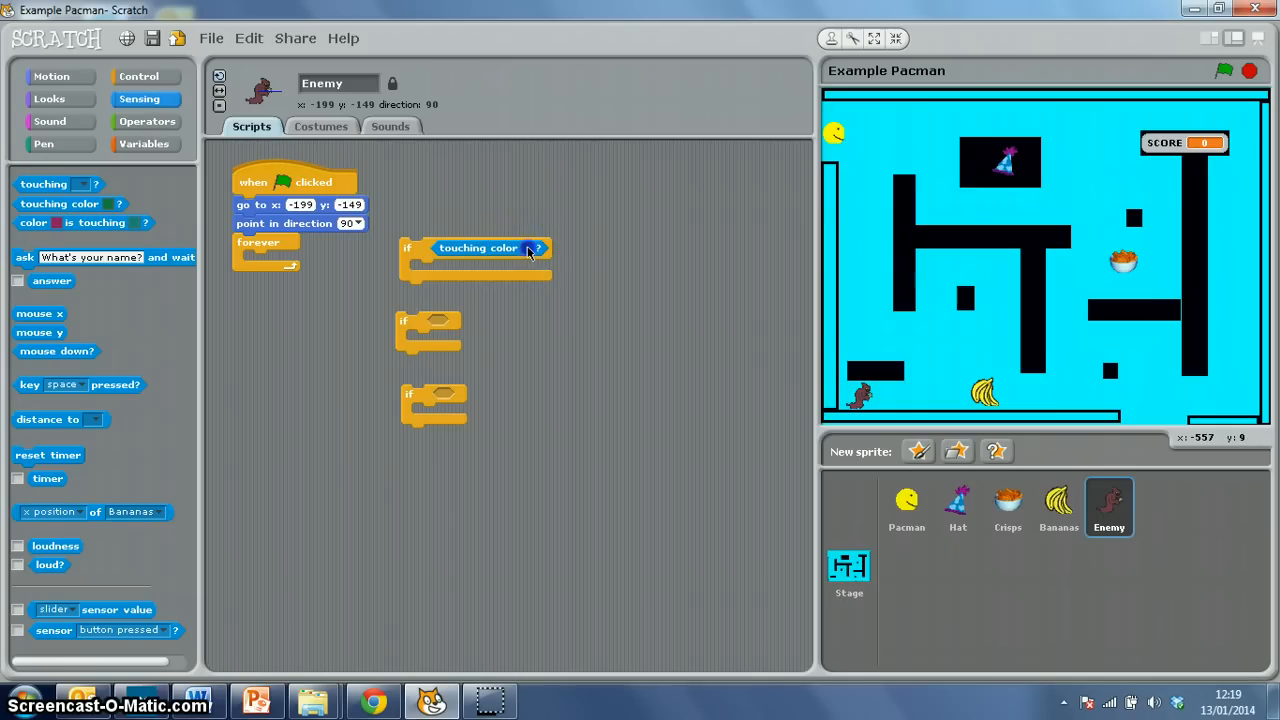
{"action": "mouse_move", "coordinate": [128, 152]}
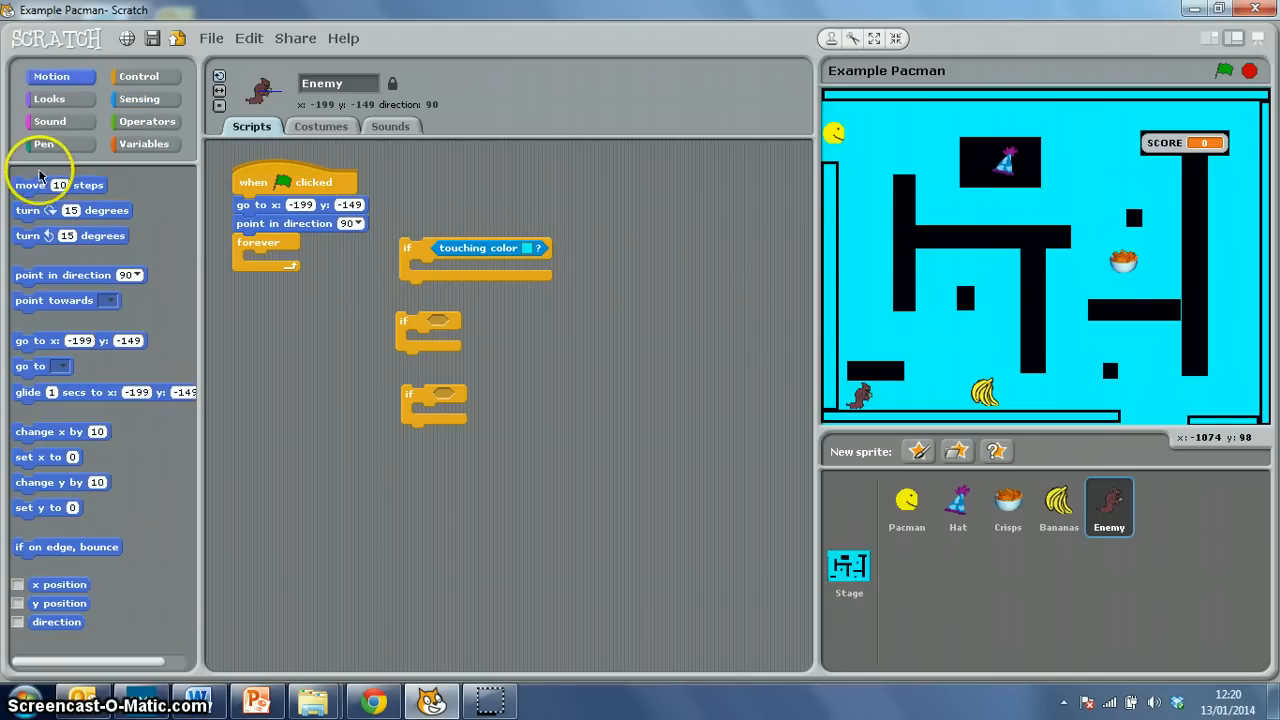
{"action": "left_click_drag", "start_coordinate": [40, 184], "coordinate": [460, 268]}
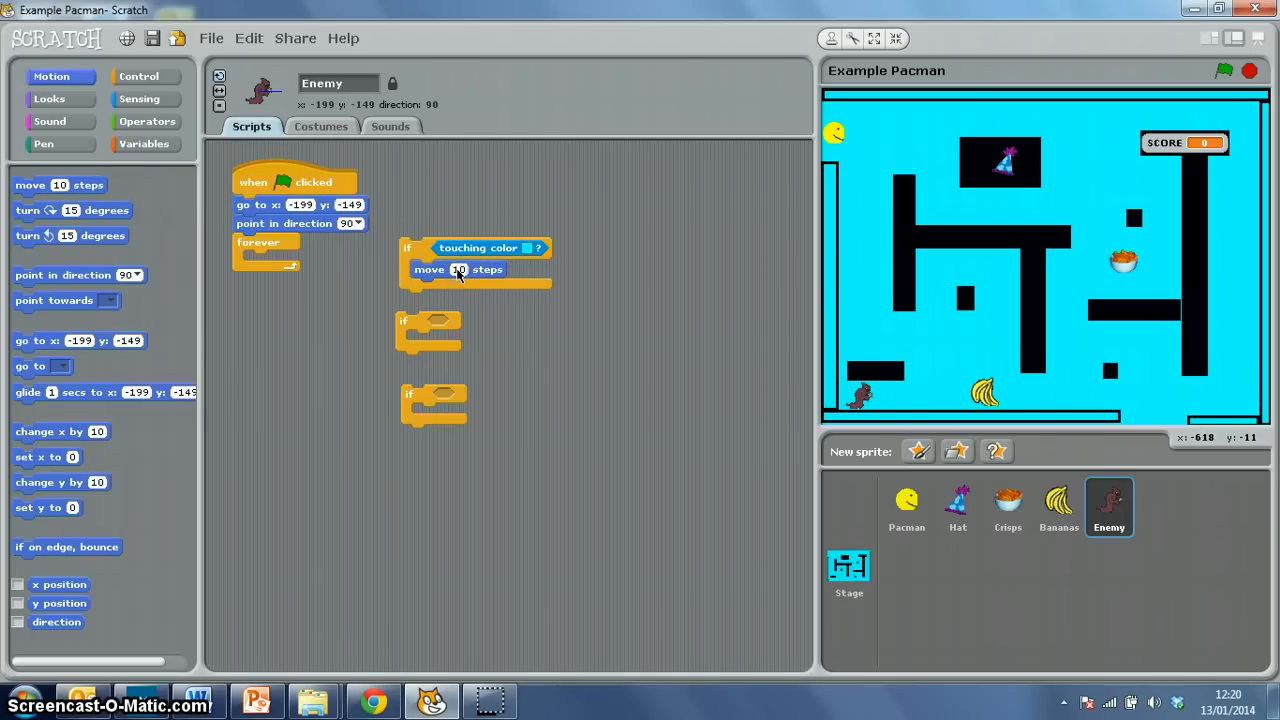
{"action": "mouse_move", "coordinate": [516, 328]}
{"action": "type", "text": "2"}
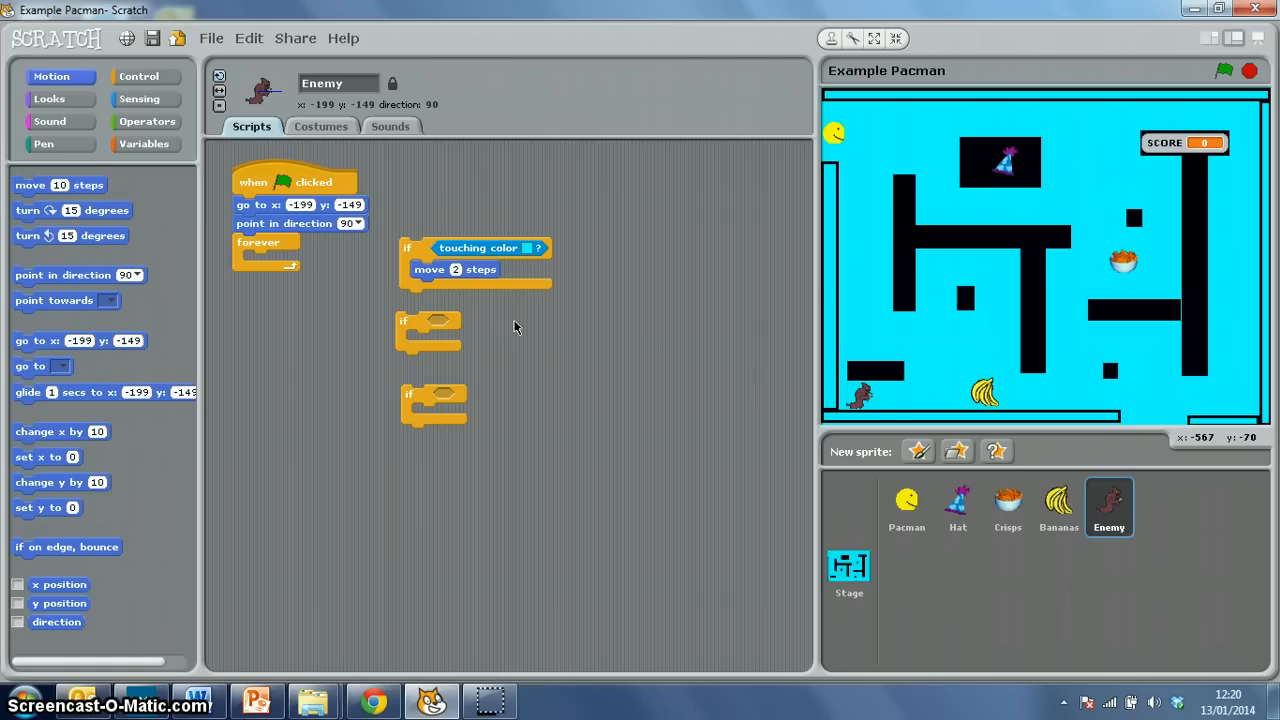
{"action": "mouse_move", "coordinate": [140, 100]}
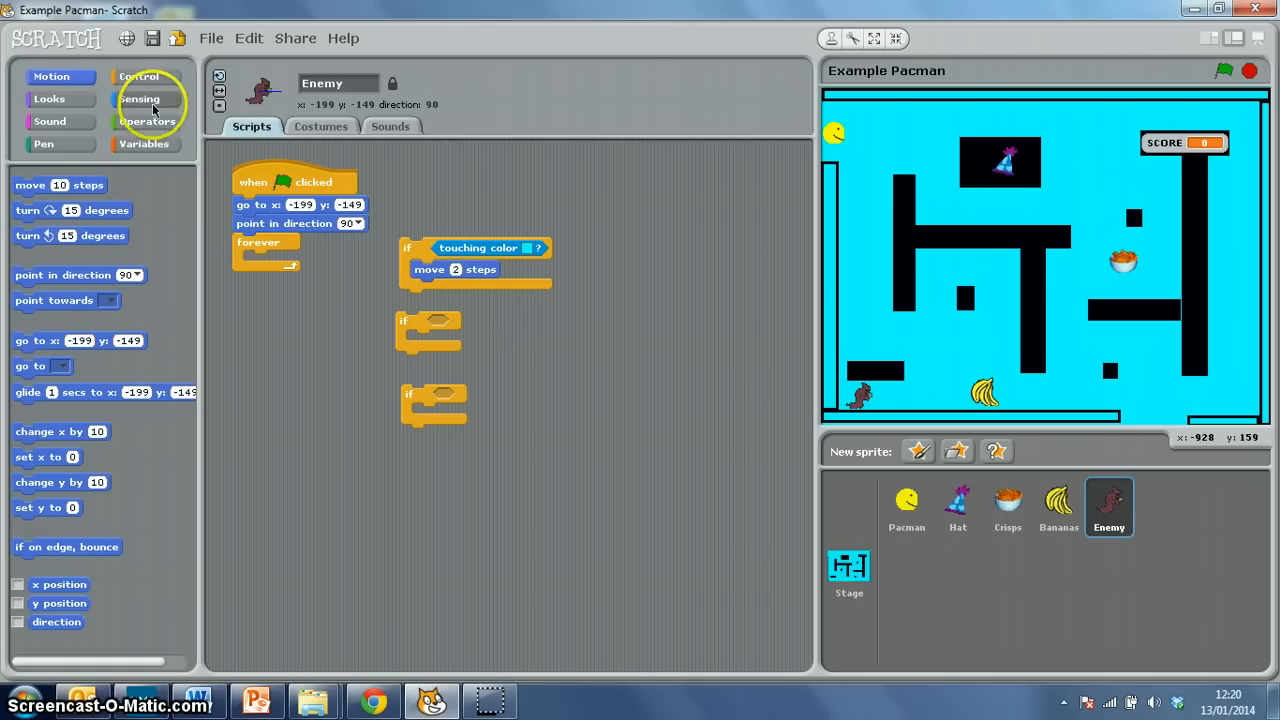
- Give the second if a touching wall-colour check with move -2 steps and turn 180 degrees
{"action": "left_click", "coordinate": [142, 100]}
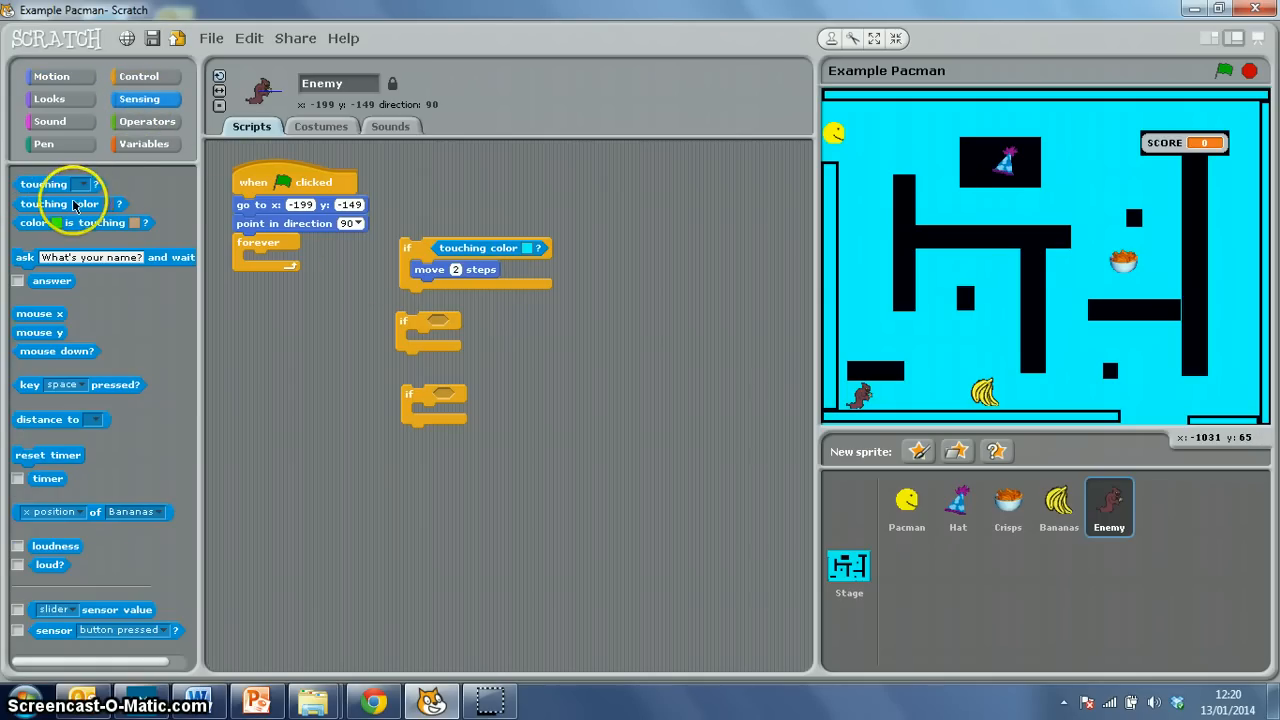
{"action": "left_click_drag", "start_coordinate": [58, 204], "coordinate": [484, 322]}
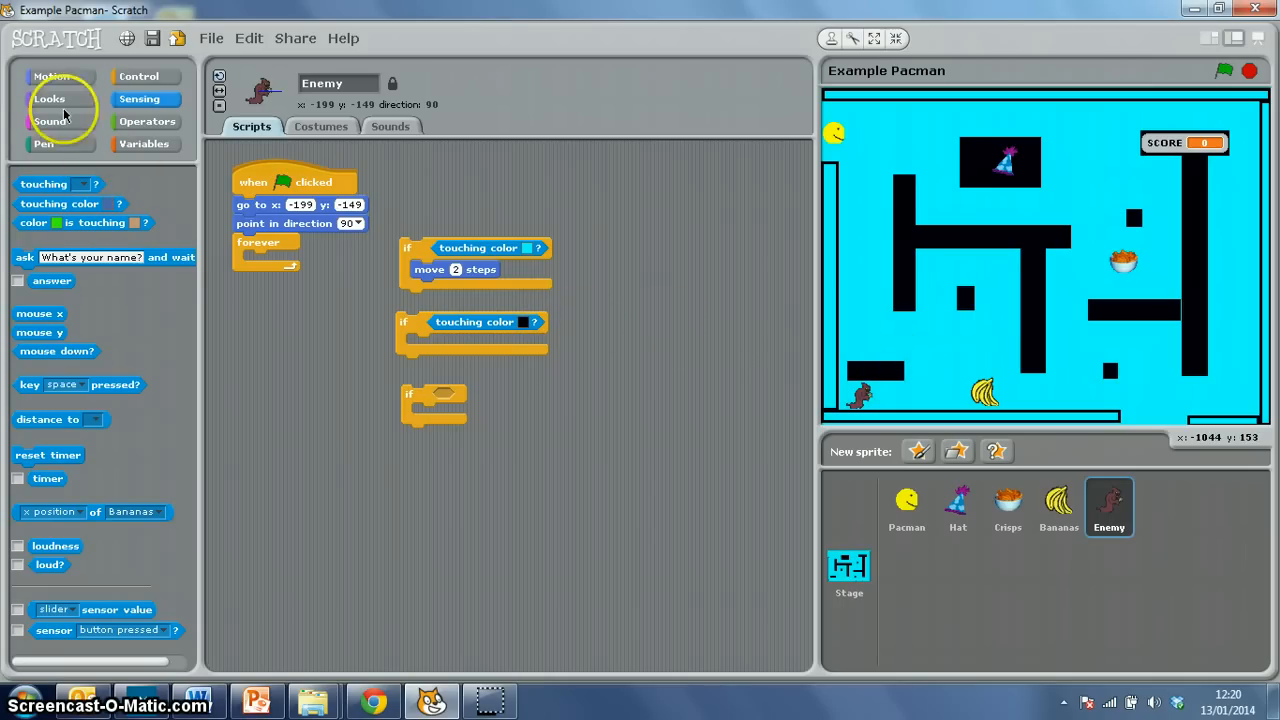
{"action": "left_click", "coordinate": [52, 76]}
{"action": "type", "text": "-2"}
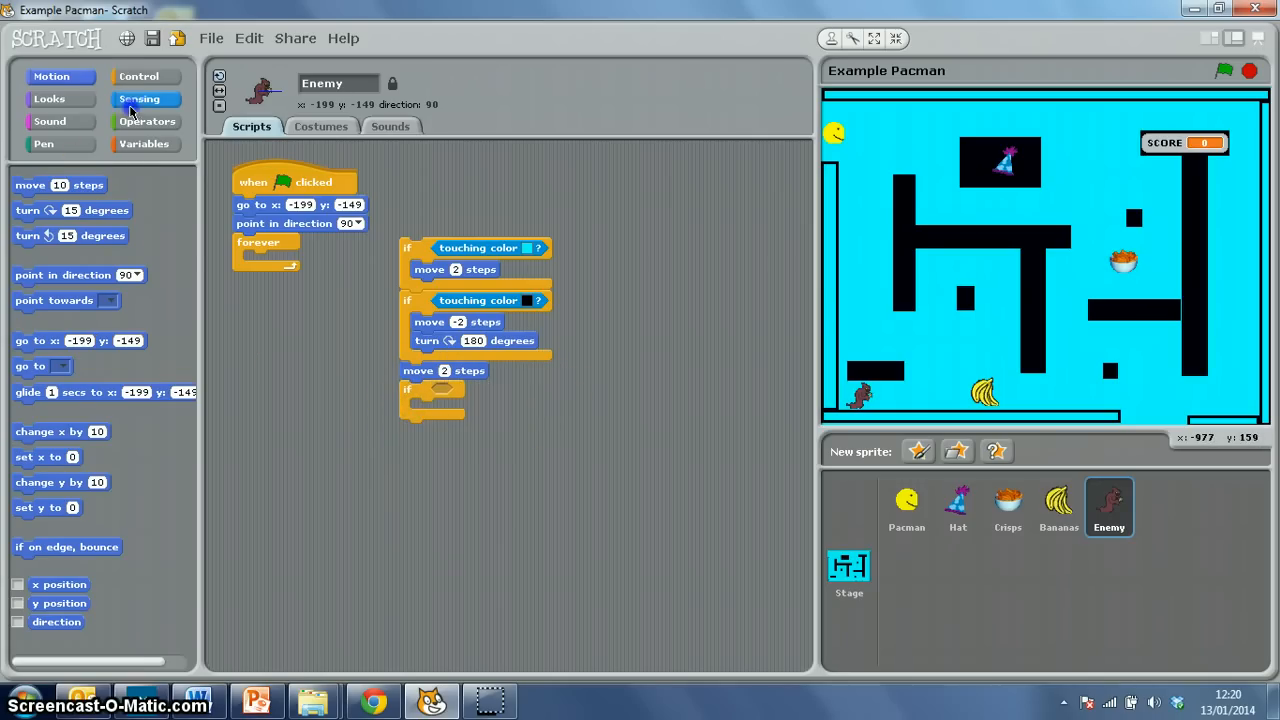
- Make the third if detect touching Pacman and say Got ya for 2 secs
{"action": "left_click", "coordinate": [144, 98]}
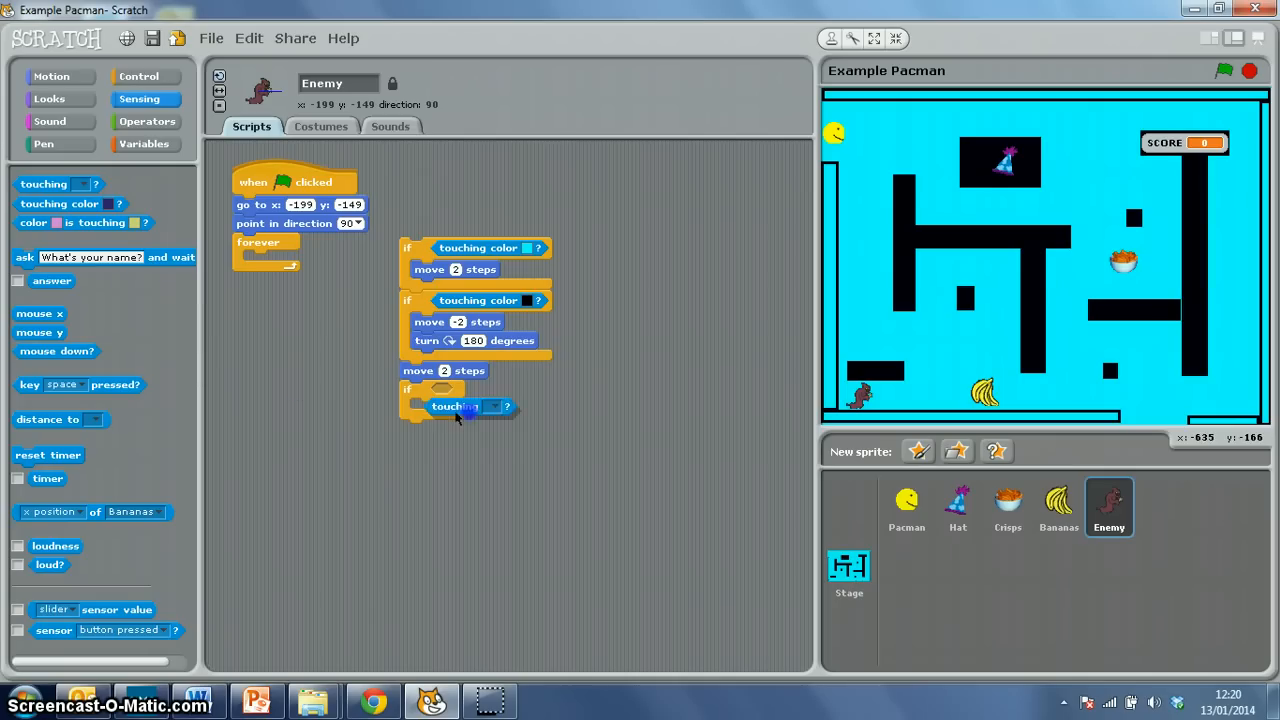
{"action": "left_click", "coordinate": [486, 406]}
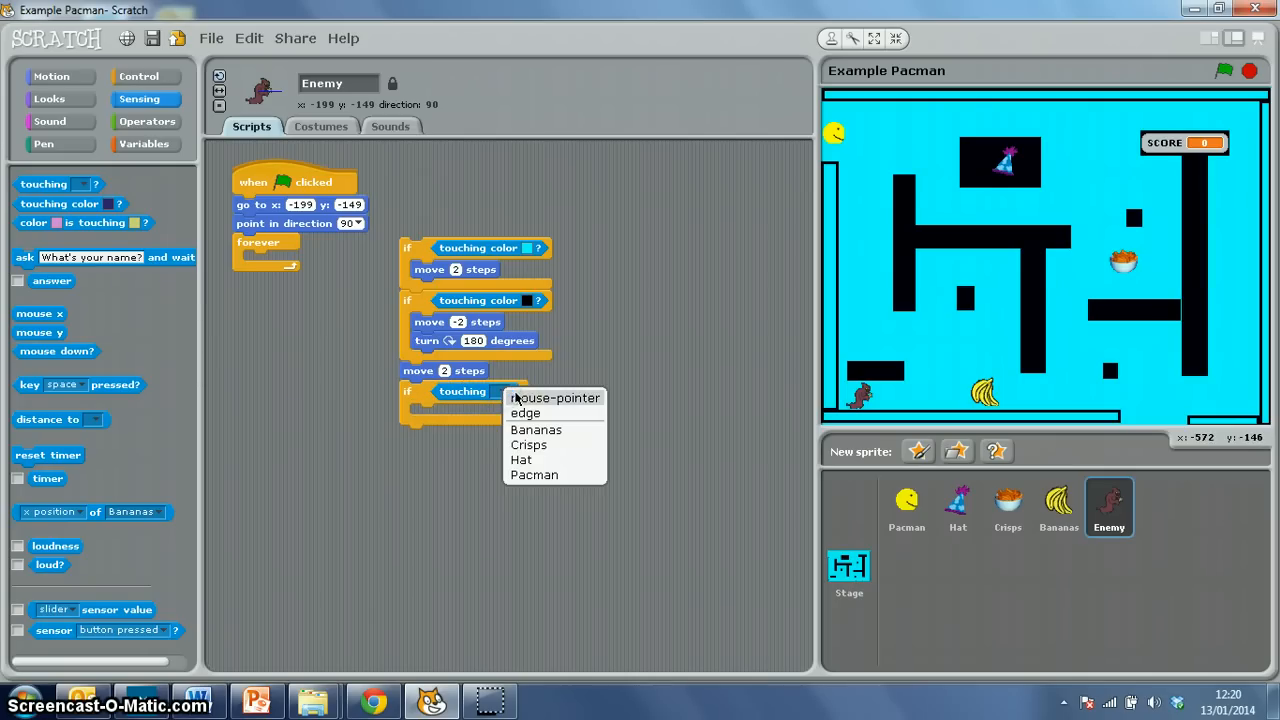
{"action": "left_click", "coordinate": [532, 476]}
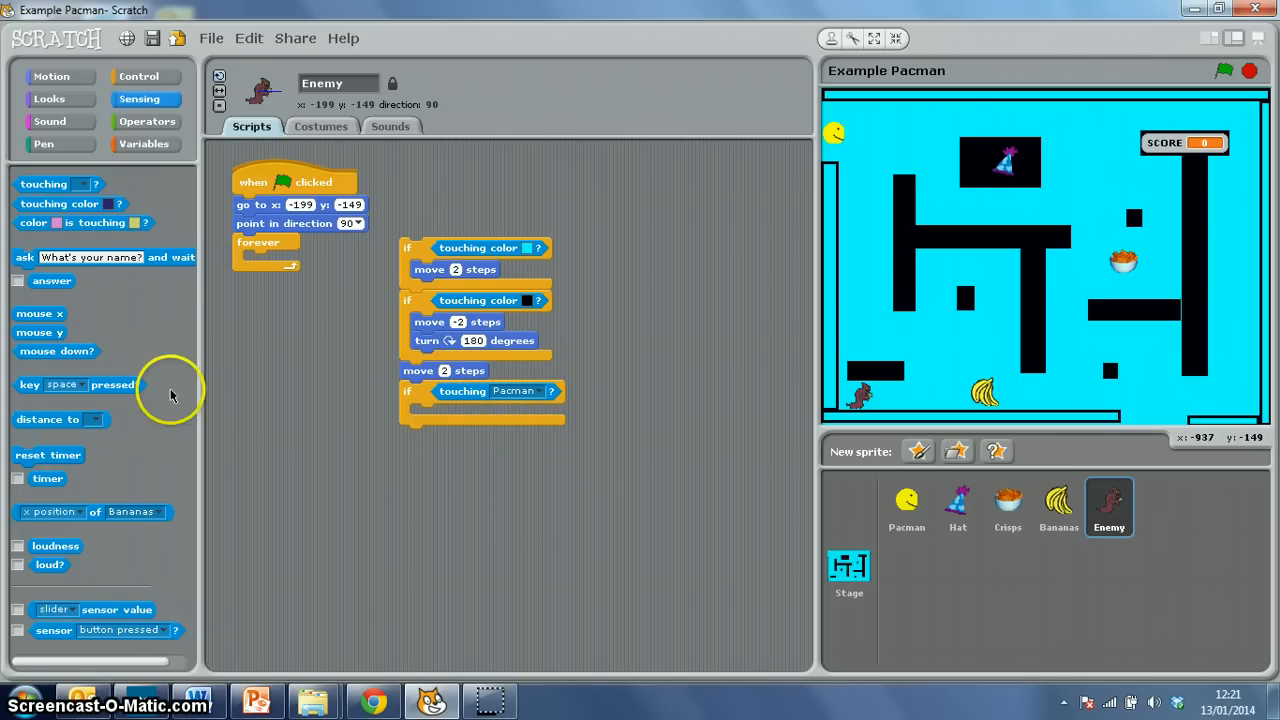
{"action": "mouse_move", "coordinate": [204, 244]}
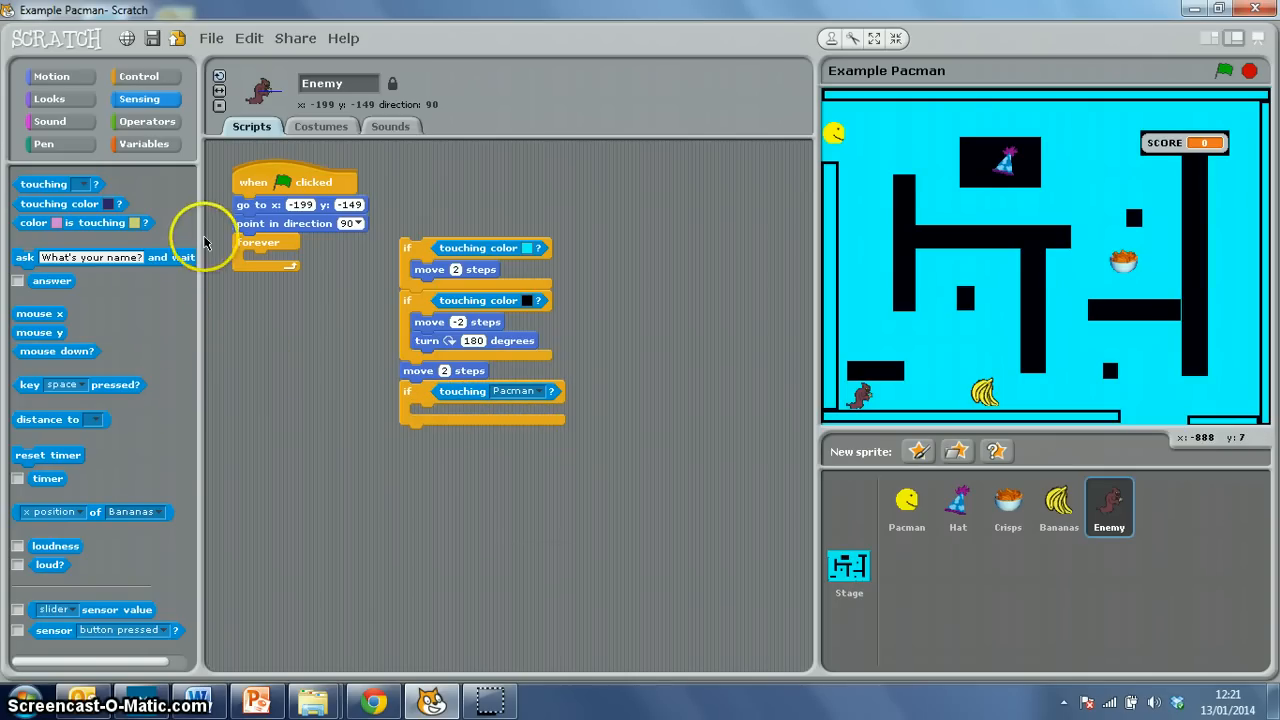
{"action": "left_click", "coordinate": [50, 98]}
{"action": "type", "text": "Got Ya!"}
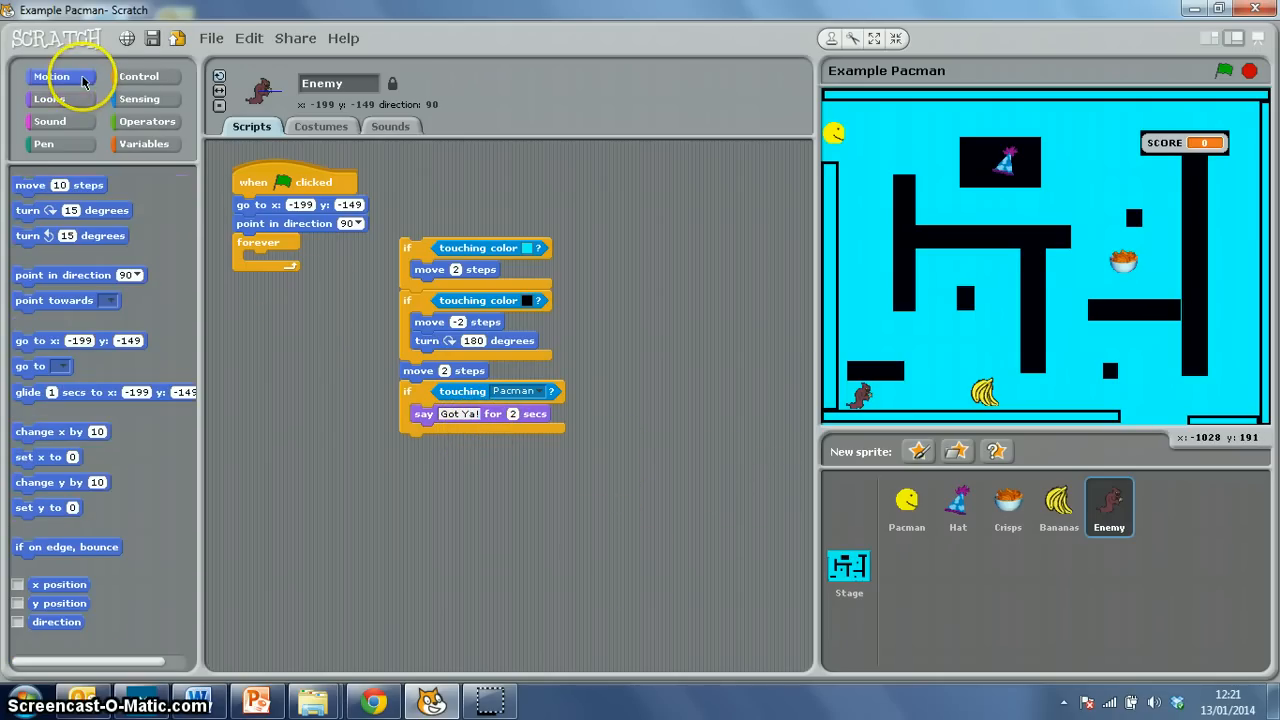
{"action": "left_click", "coordinate": [138, 76]}
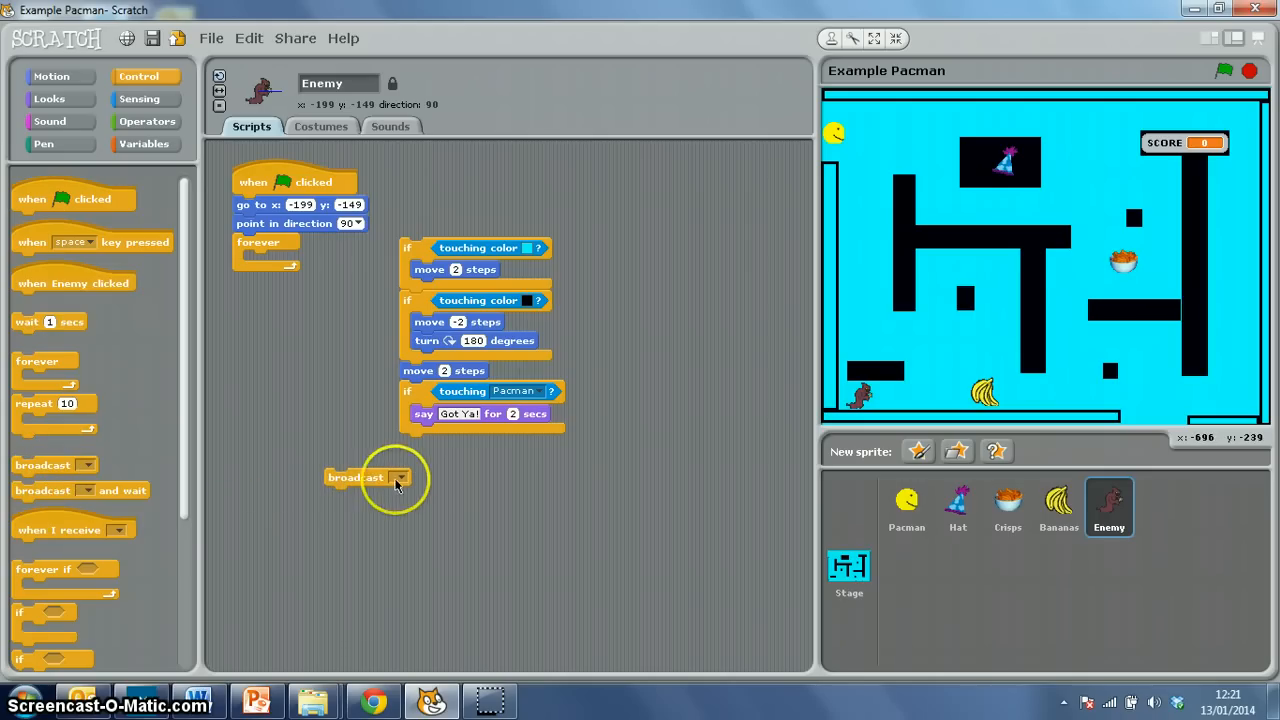
- Broadcast a new Game Over message after the say block in the Pacman if
{"action": "left_click", "coordinate": [402, 476]}
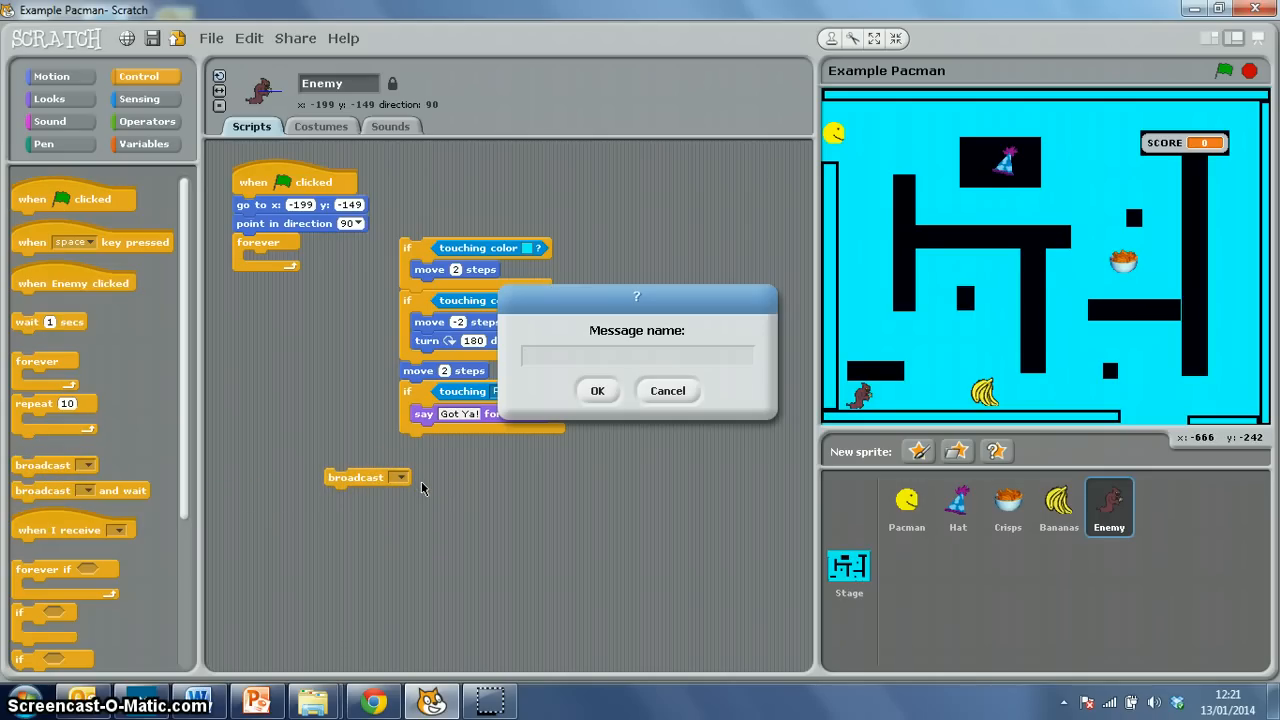
{"action": "type", "text": "Game Over!"}
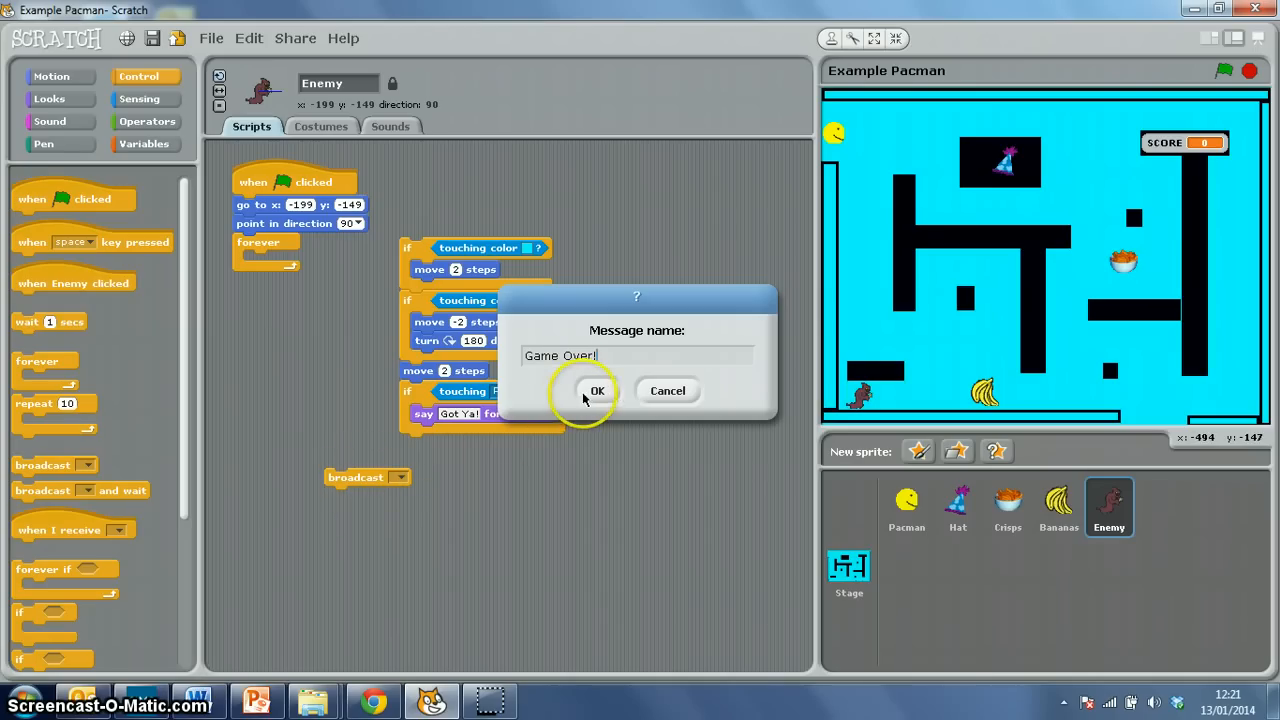
{"action": "left_click", "coordinate": [596, 390]}
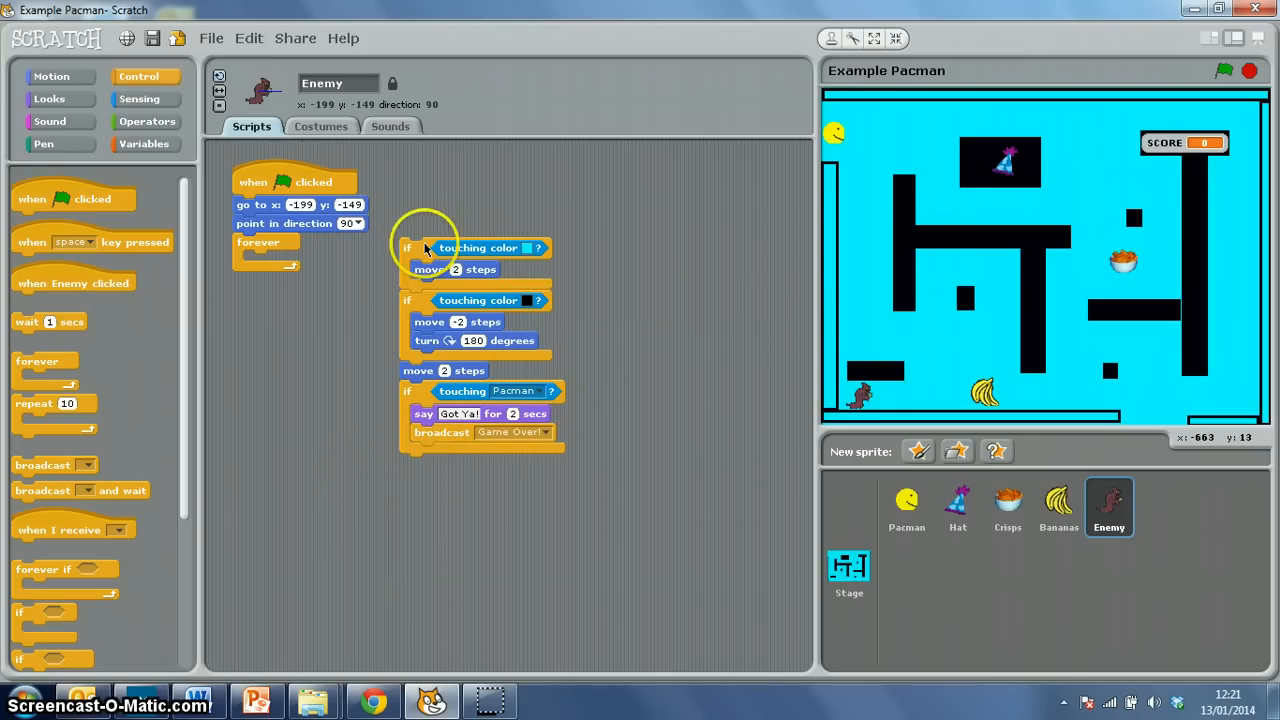
- Move the if stack inside the forever loop and run the game with the green flag
{"action": "left_click_drag", "start_coordinate": [408, 248], "coordinate": [288, 268]}
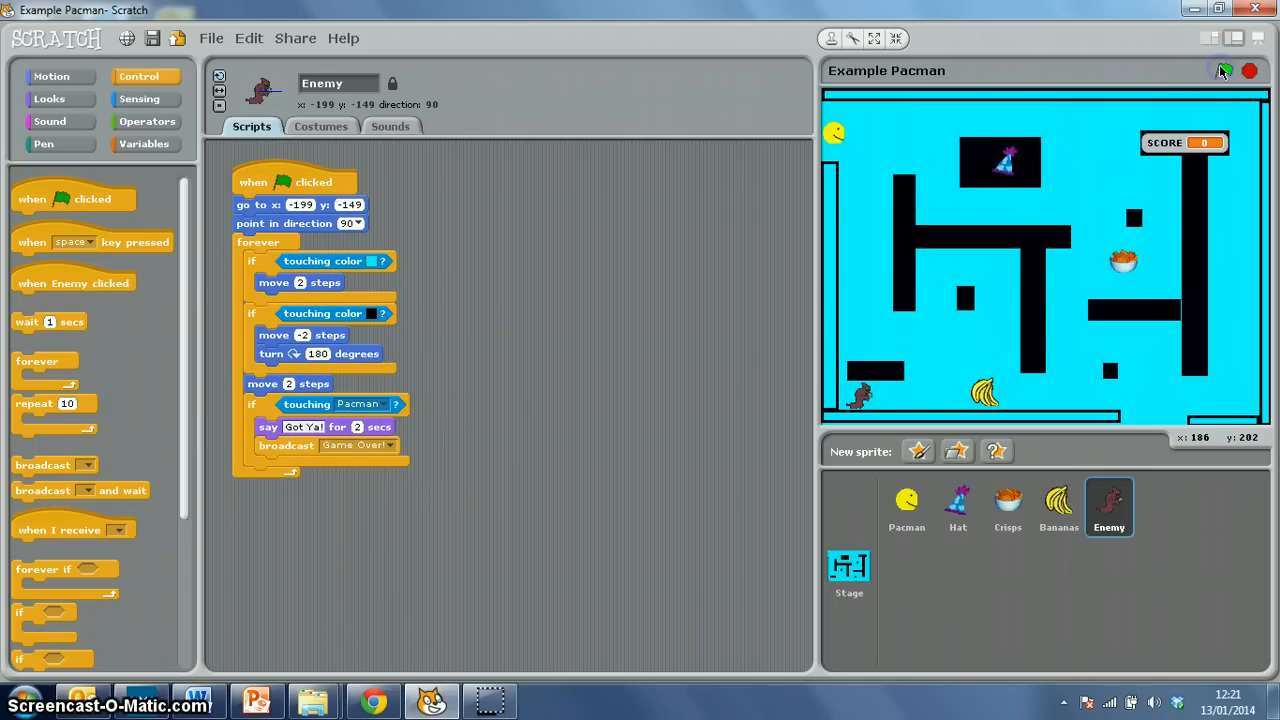
{"action": "left_click", "coordinate": [1220, 72]}
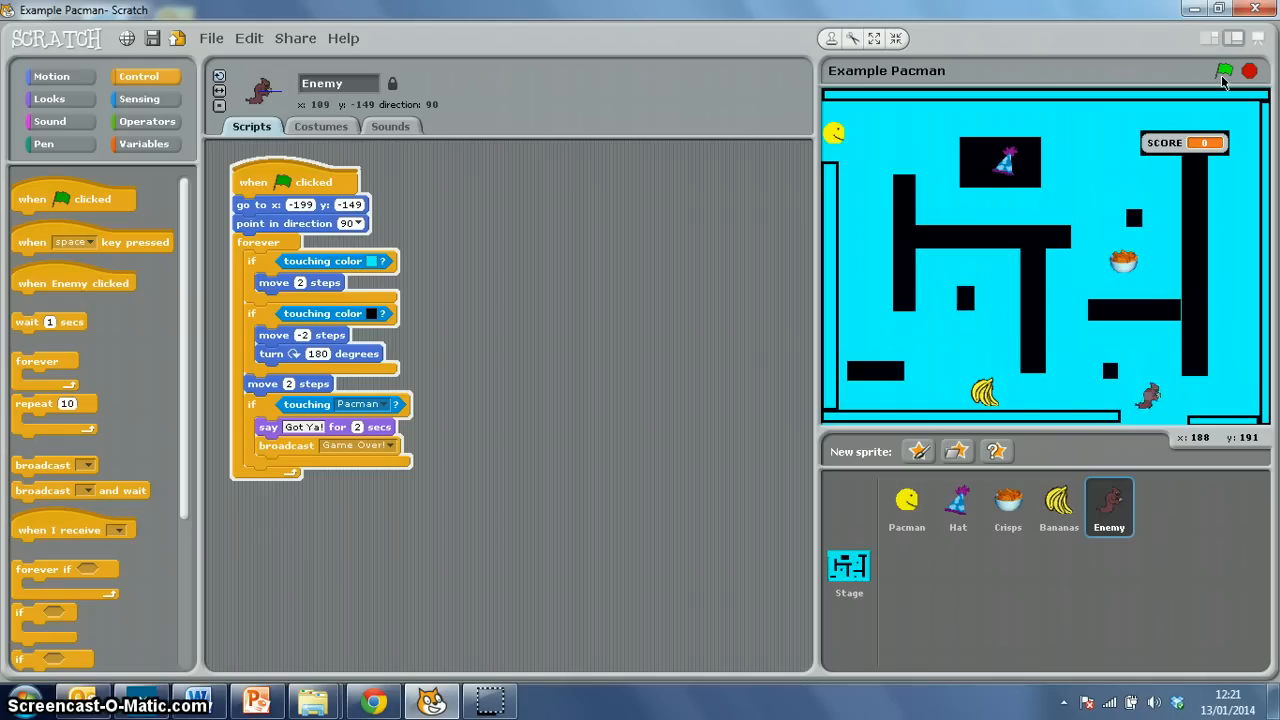